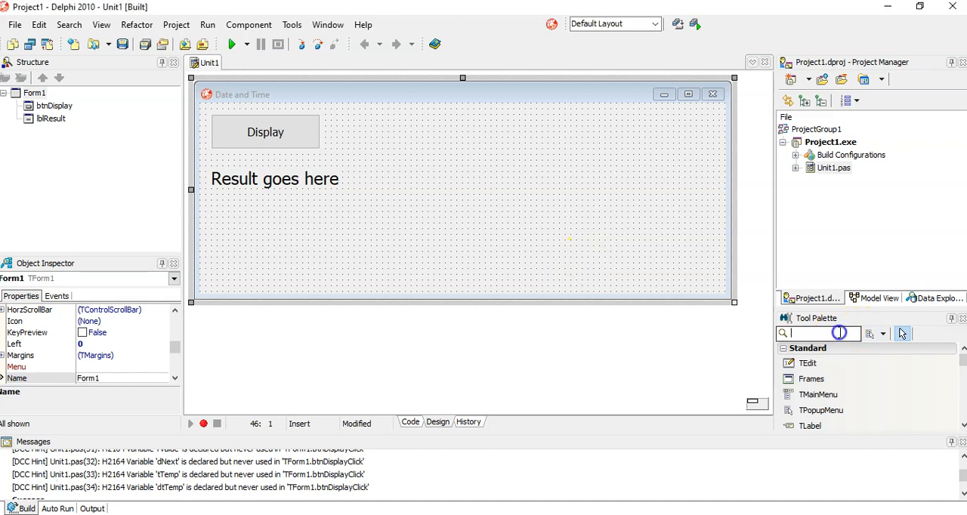
Drop a TDateTimePicker onto the form and name it dtpDate.
text(date)
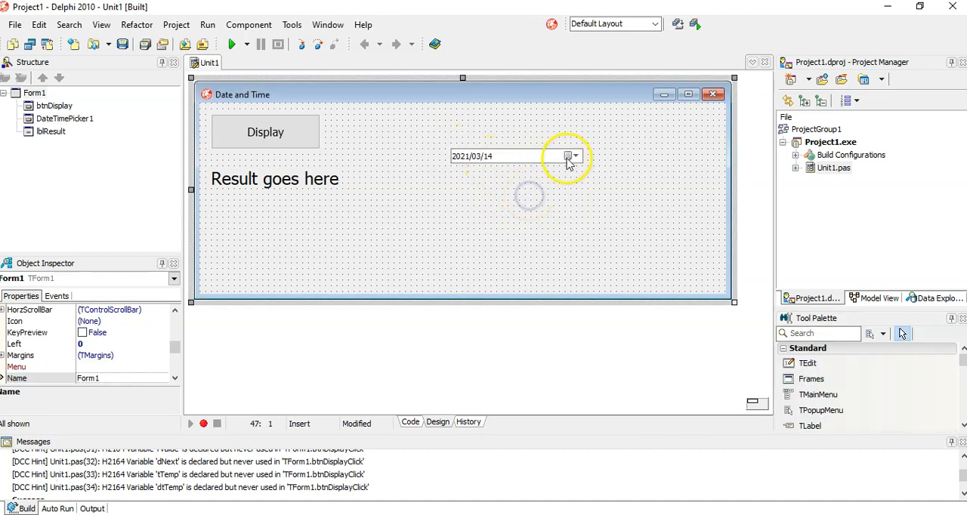
click(492, 156)
text(d)
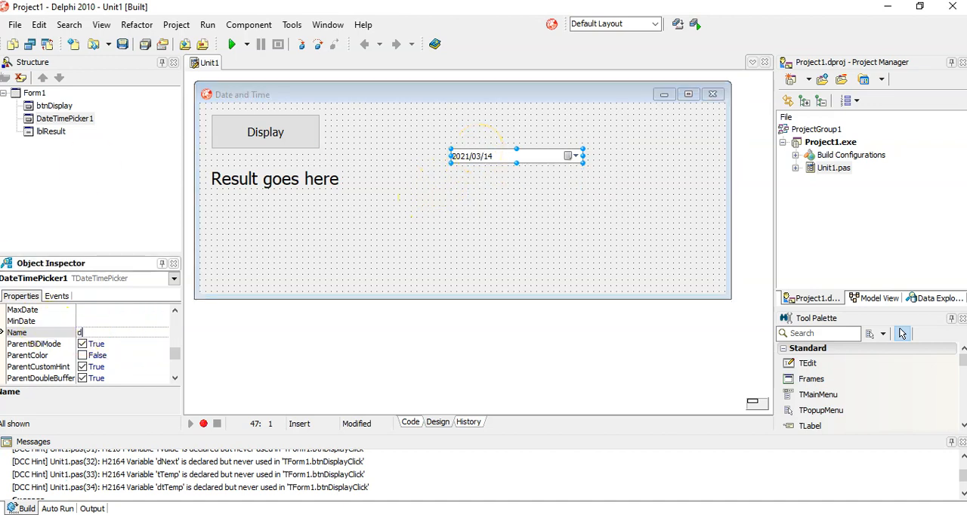
text(tp)
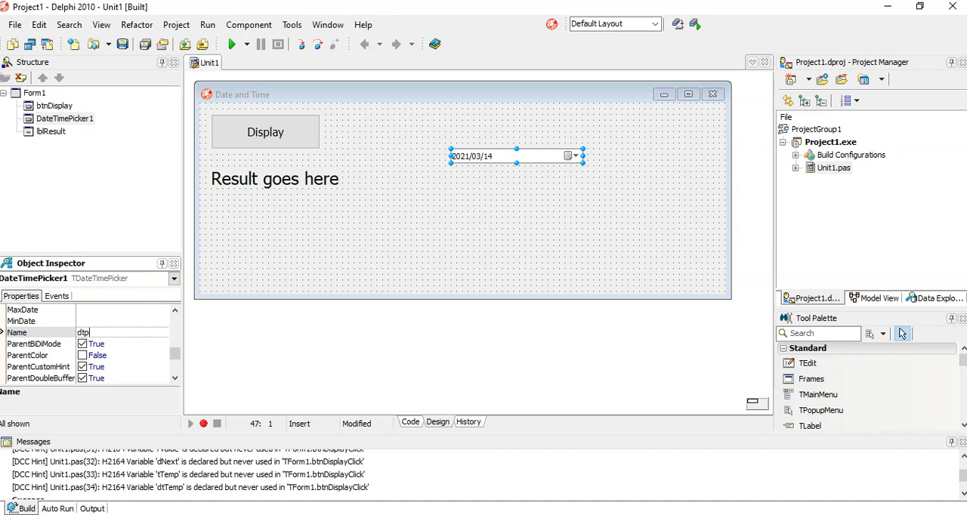
text(Date)
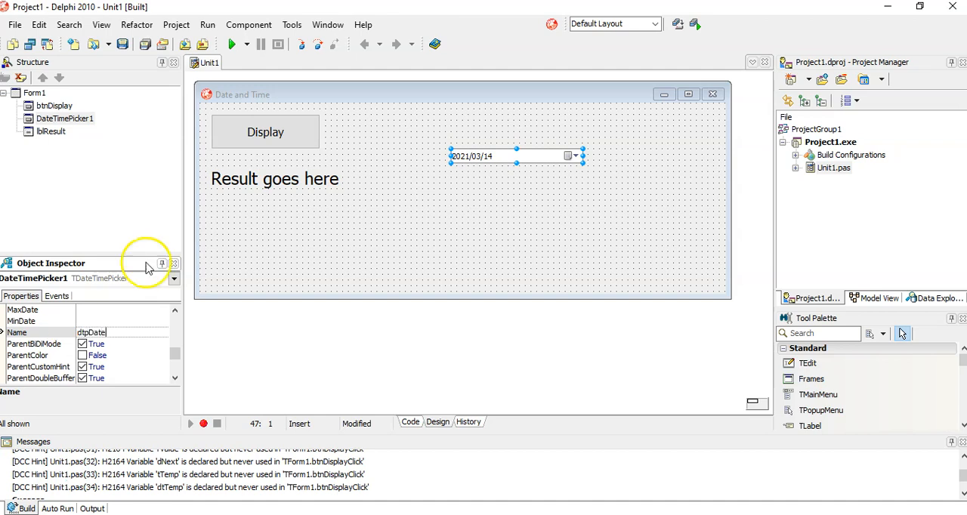
click(490, 185)
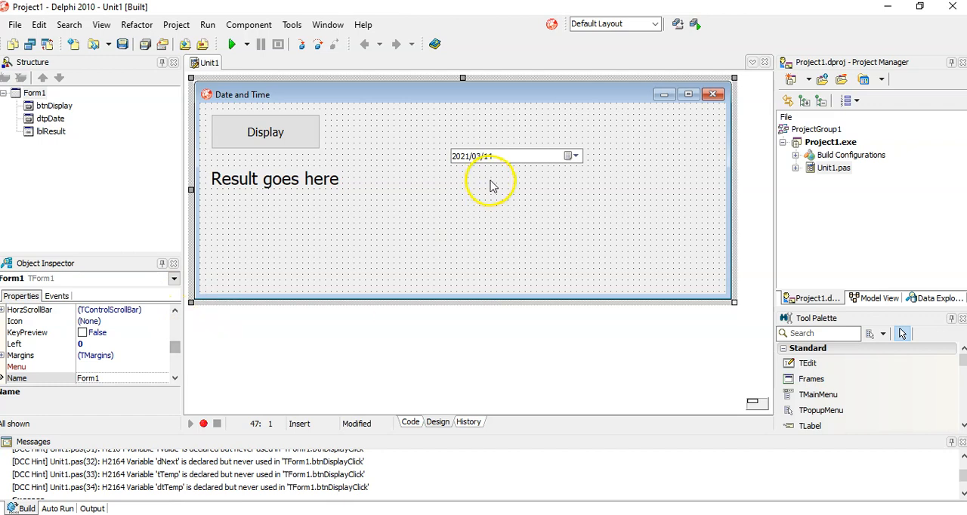
Change dtpDate's Date property from 2021/03/14 to 2021/02/01 via the calendar dropdown.
click(506, 155)
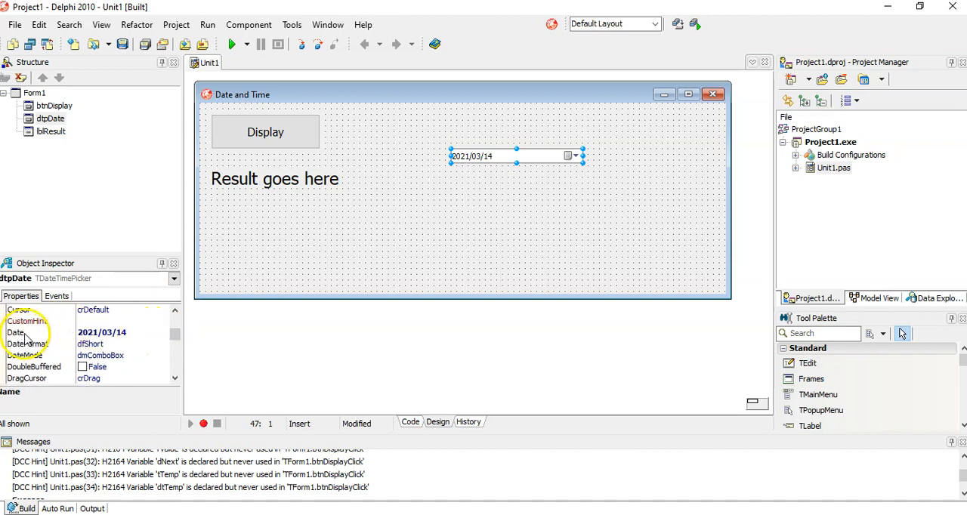
click(15, 333)
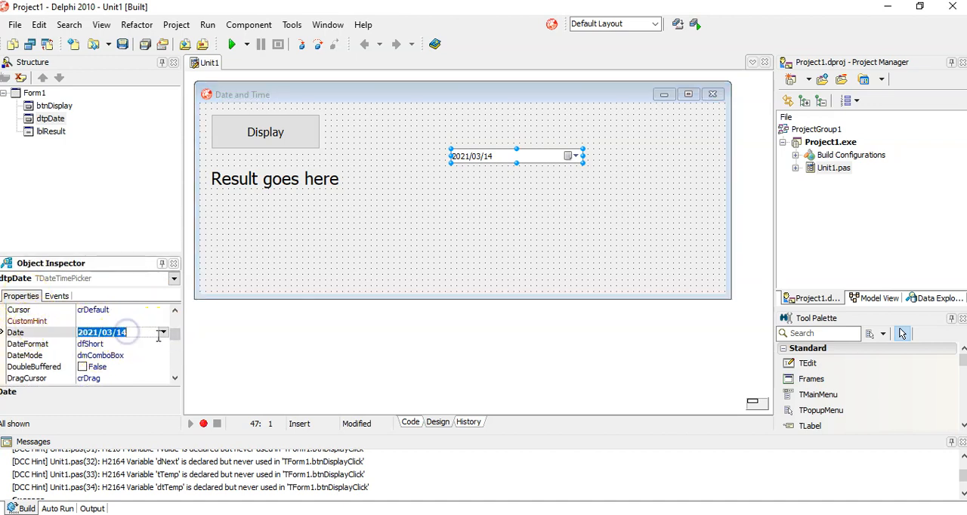
click(162, 333)
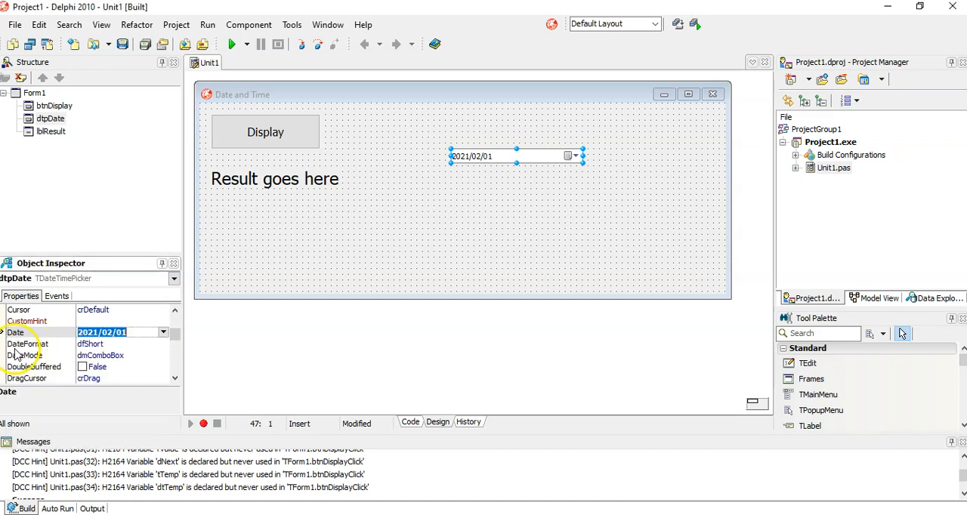
click(163, 333)
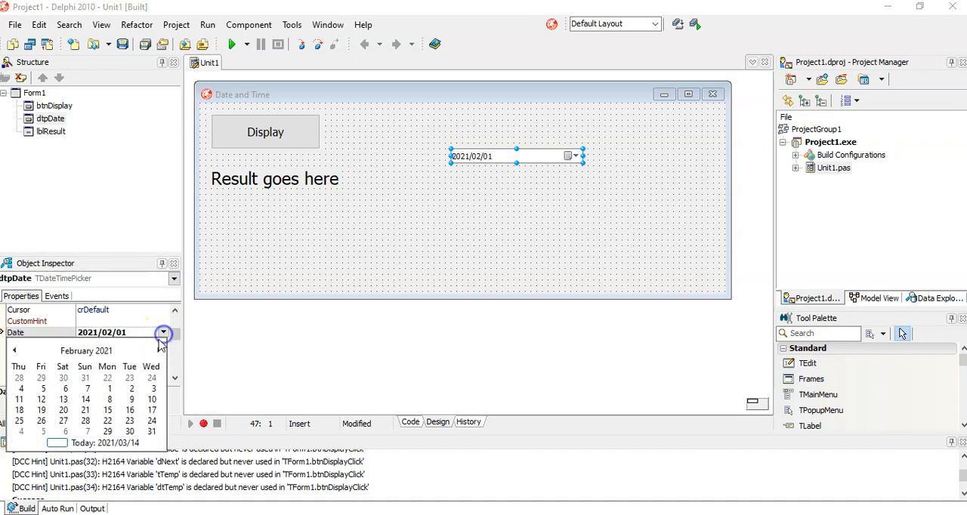
click(14, 349)
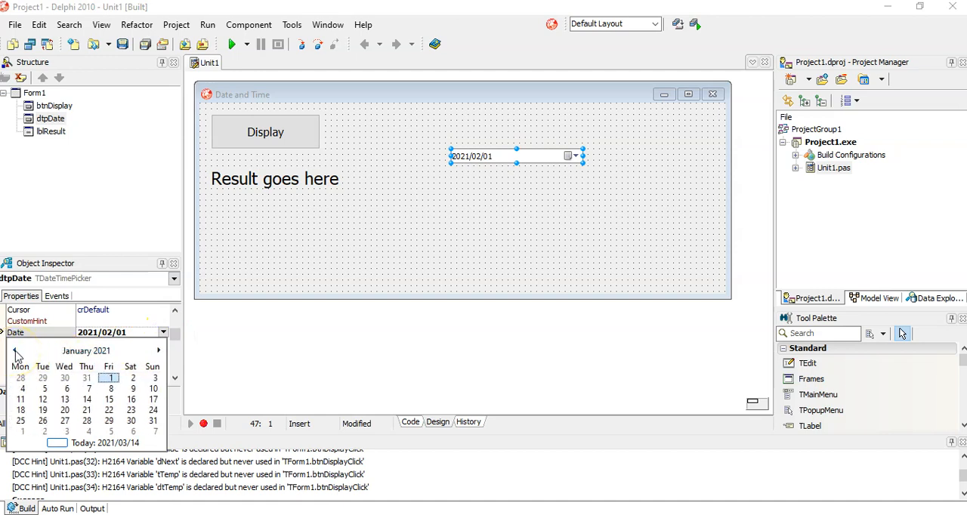
mouse_move(109, 390)
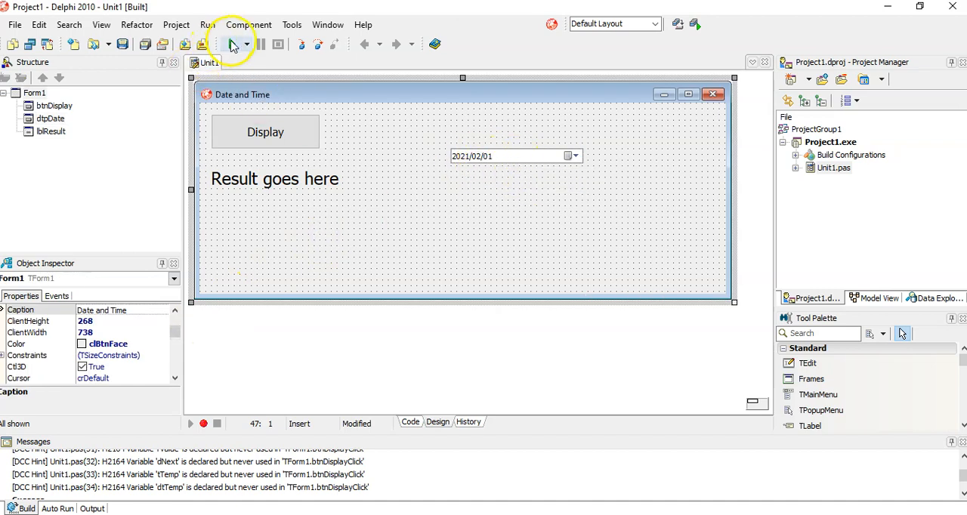
mouse_move(285, 142)
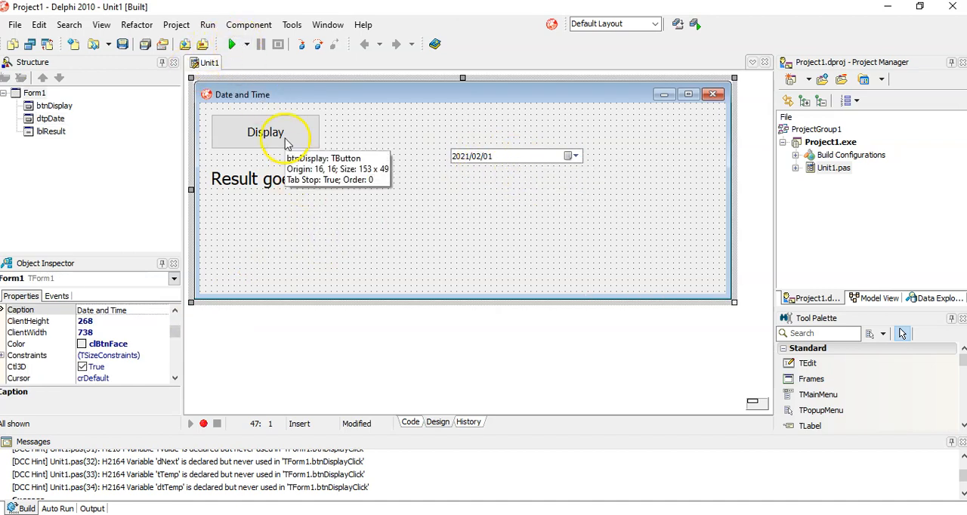
In btnDisplayClick, comment out the old showmessage and add dTemp := dtpDate.Date;.
click(411, 421)
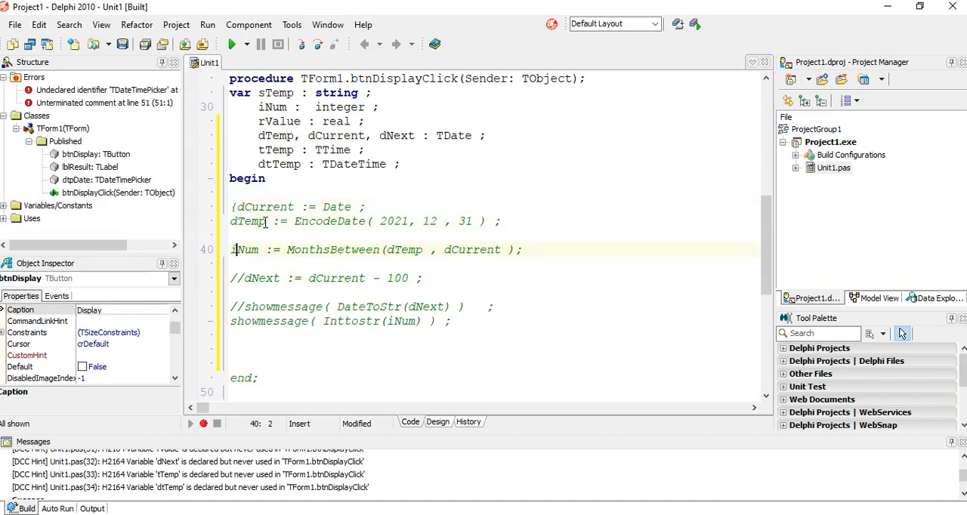
click(529, 249)
text(//)
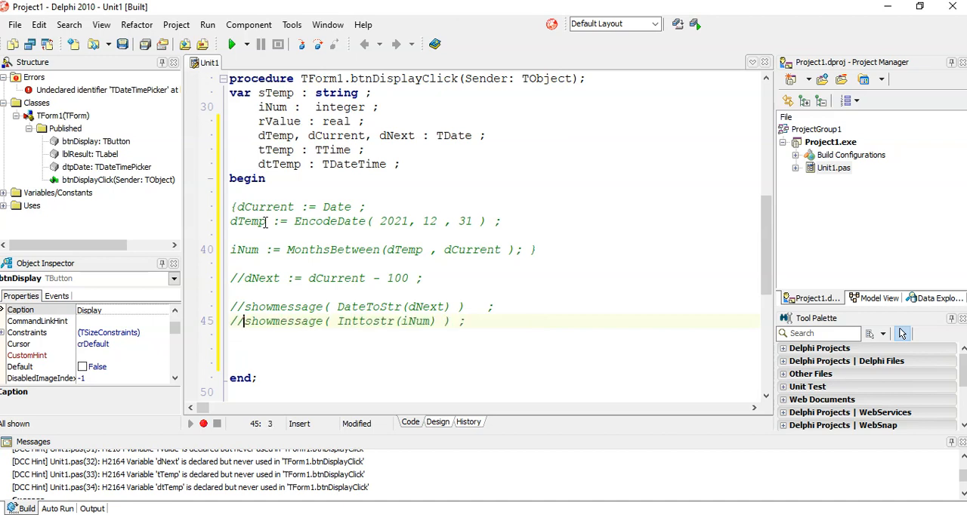
key(Return)
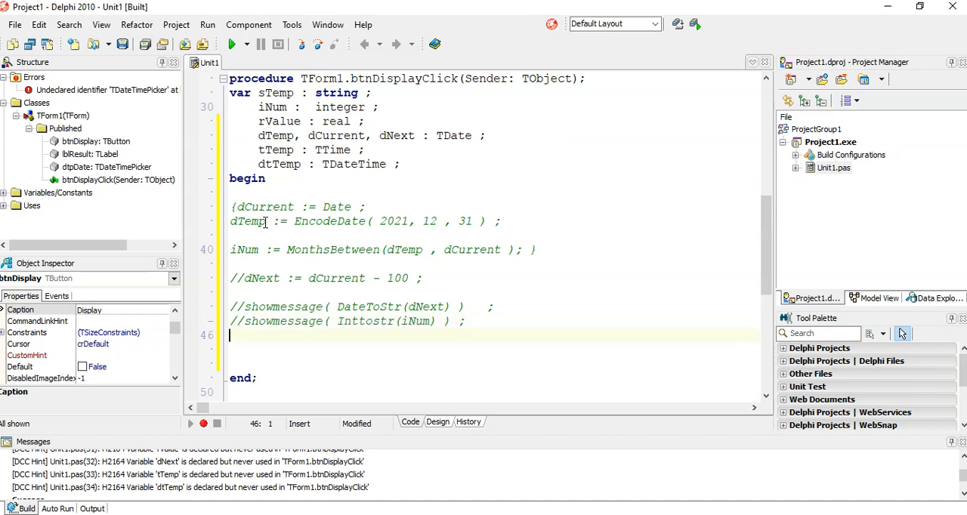
text(c)
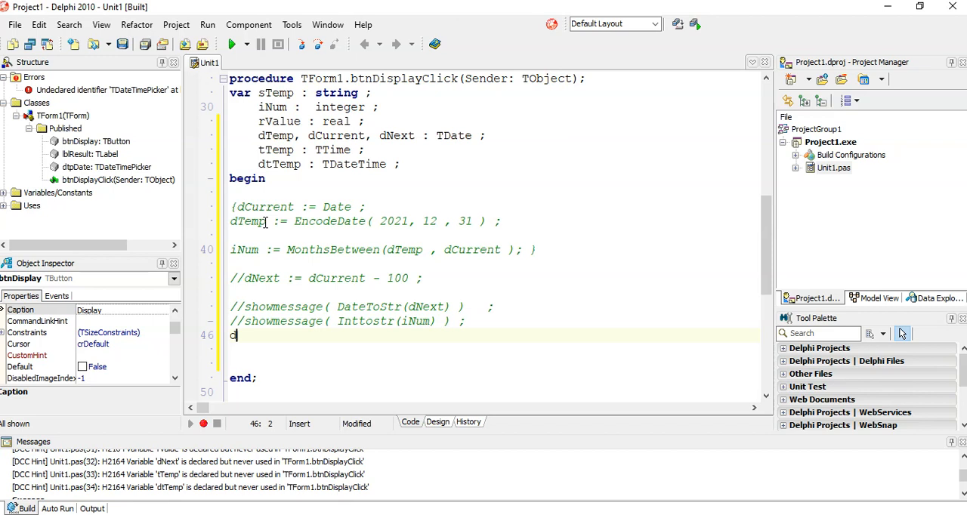
text(Temp :=)
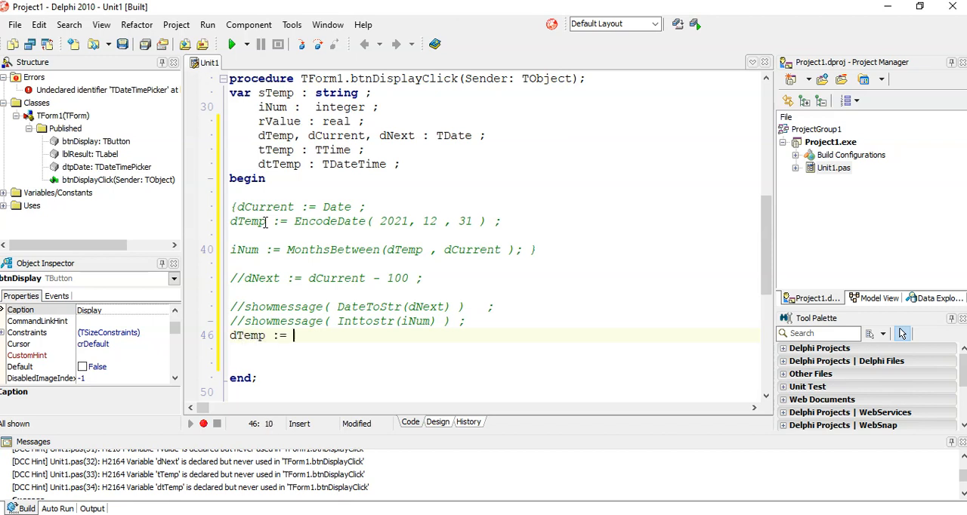
text(dtpDate.Date)
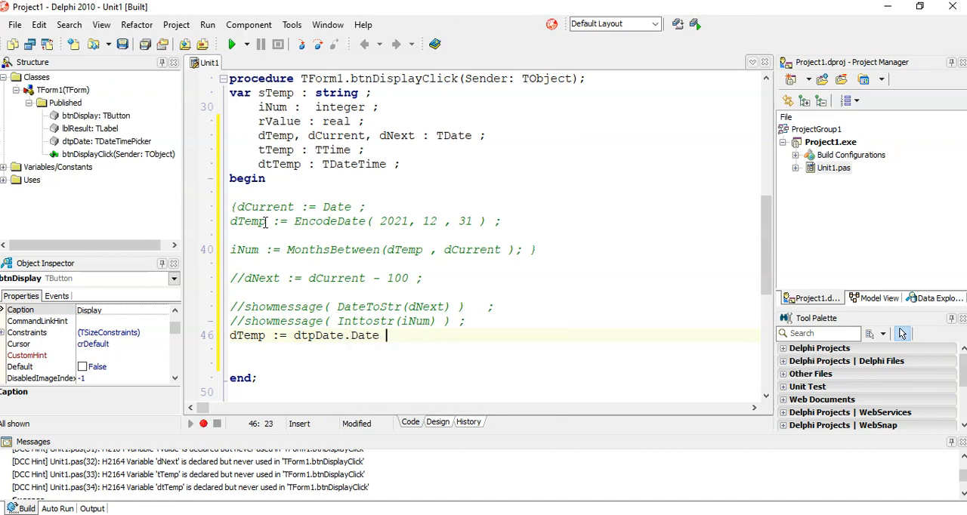
Add showmessage(DateToStr(dTemp)); to display the stored date.
key(Return)
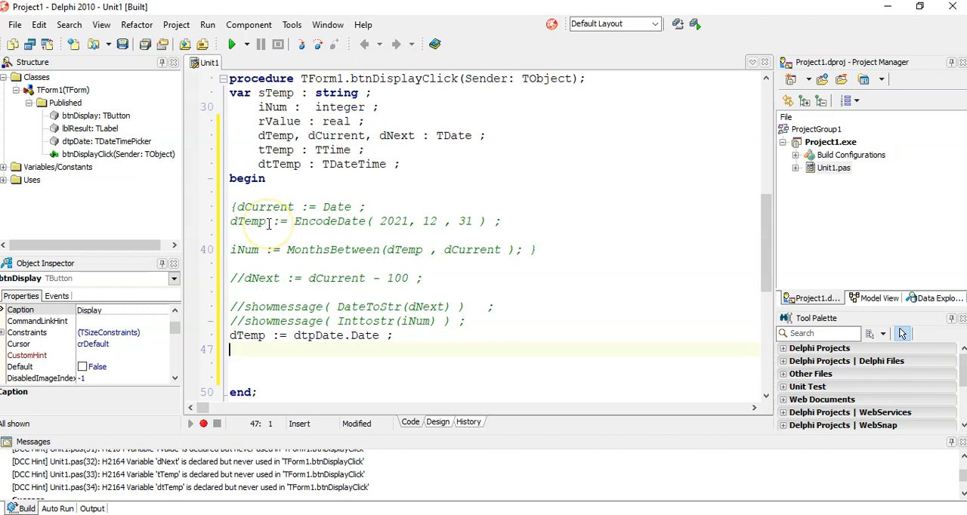
text(showmessage()
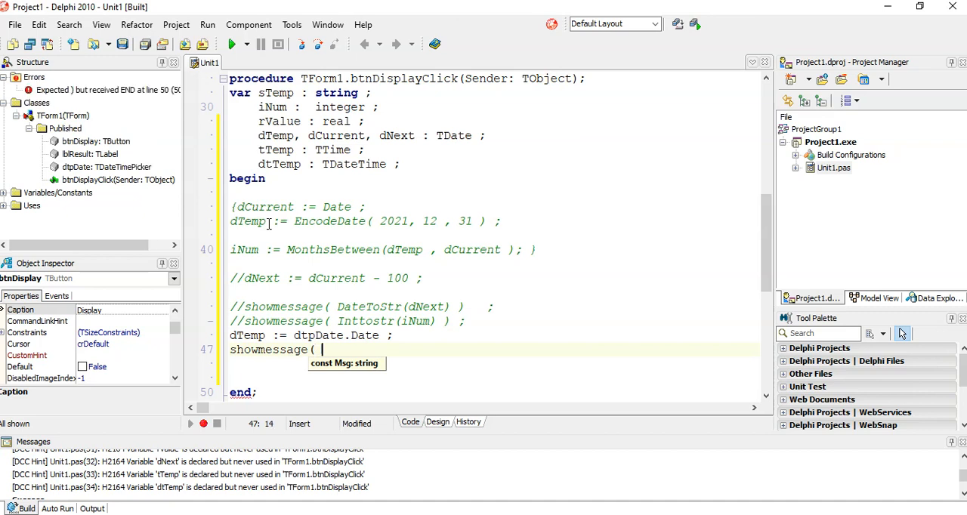
text(DateT)
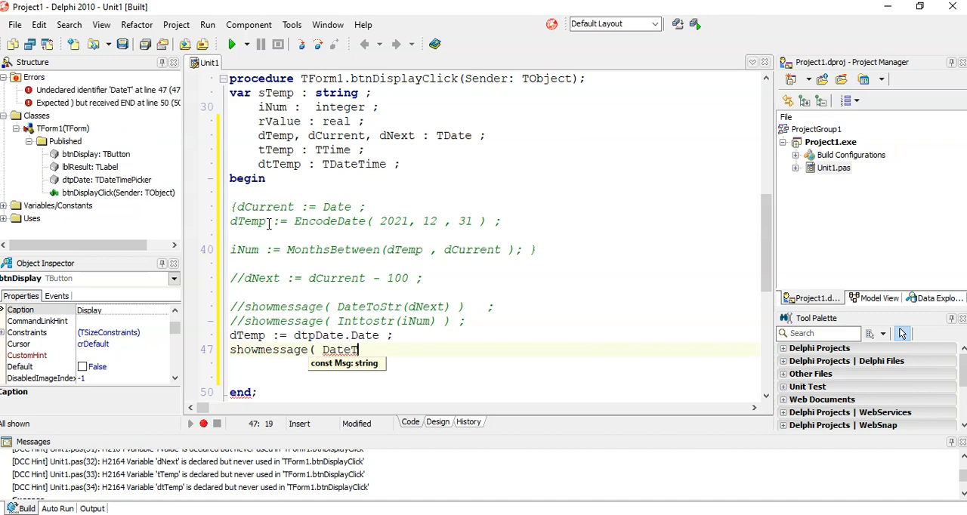
text(oStr()
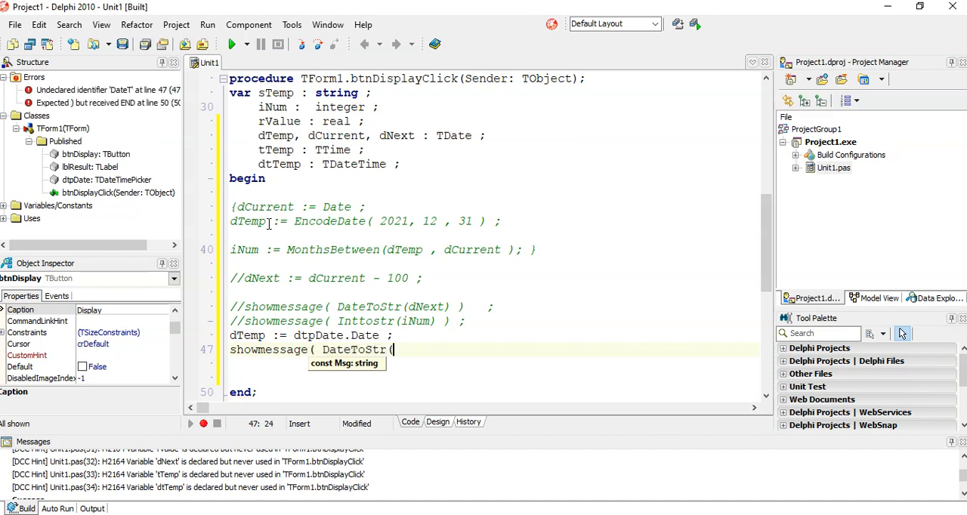
text(dTemp ) ) ;)
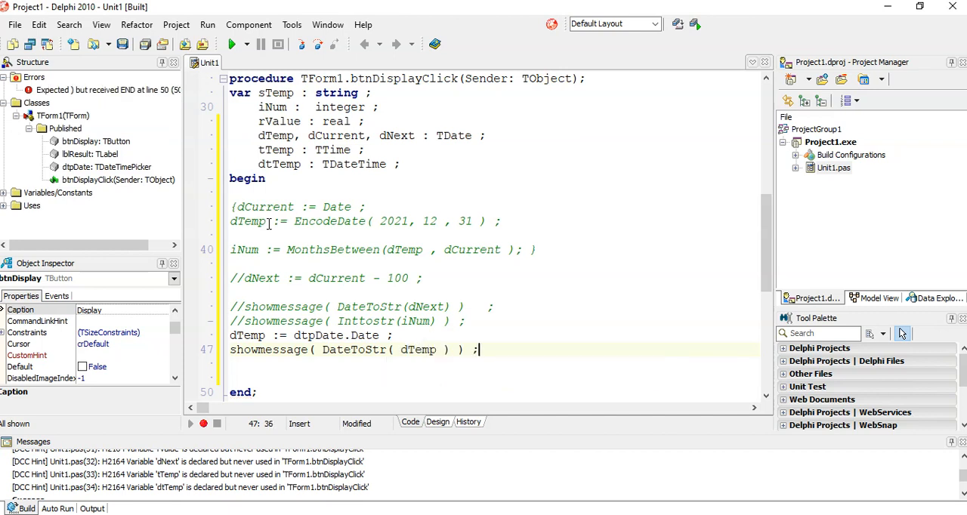
Run the app and confirm Display reports the default date 2021/02/01.
click(236, 43)
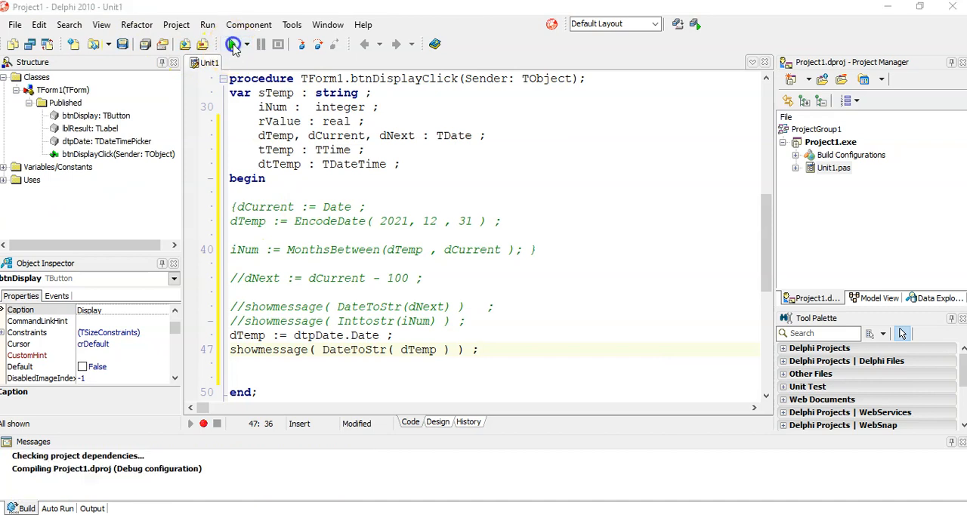
click(237, 44)
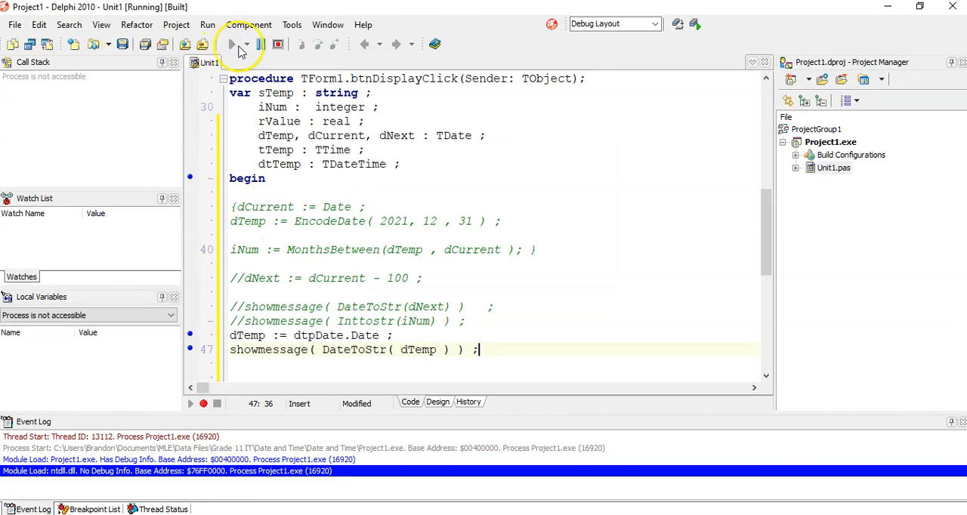
click(232, 44)
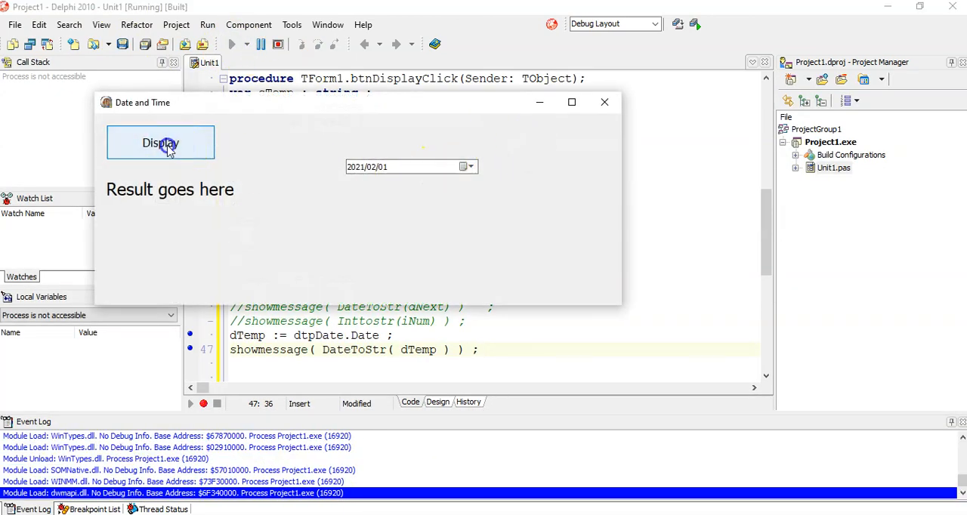
click(160, 142)
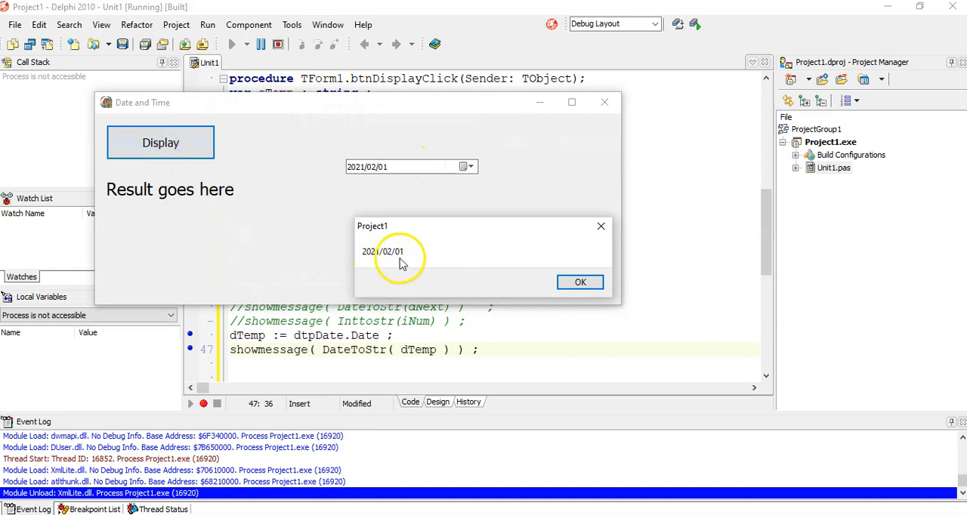
mouse_move(580, 281)
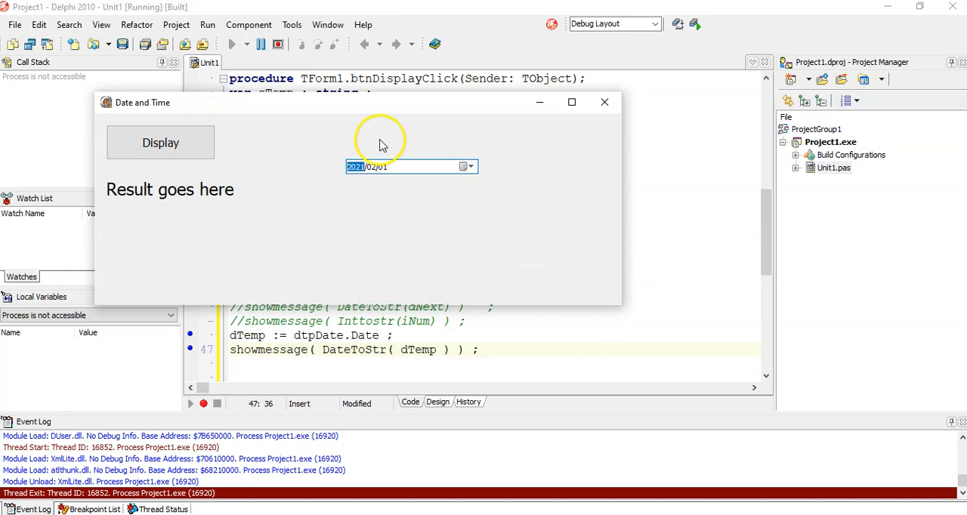
Pick 31 October 2021, confirm Display reports 2021/10/31, and close the form.
click(465, 166)
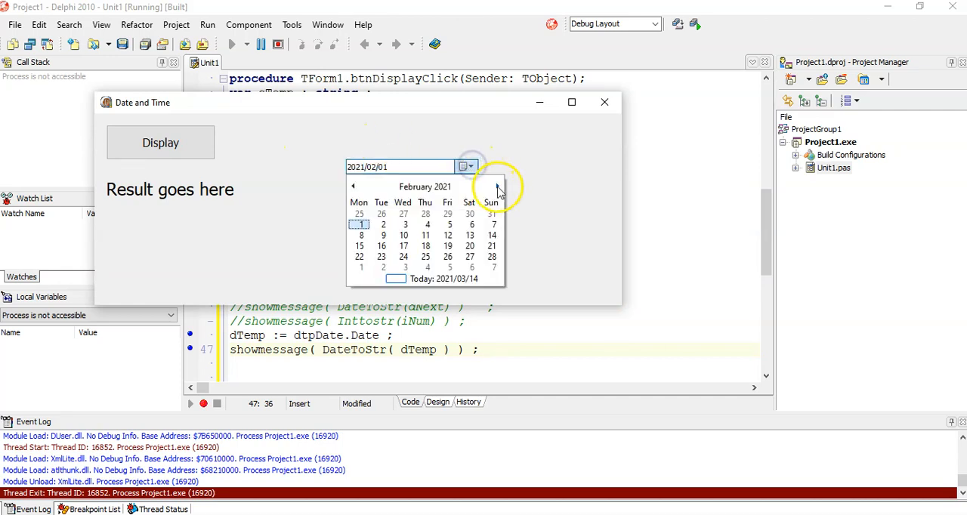
click(496, 186)
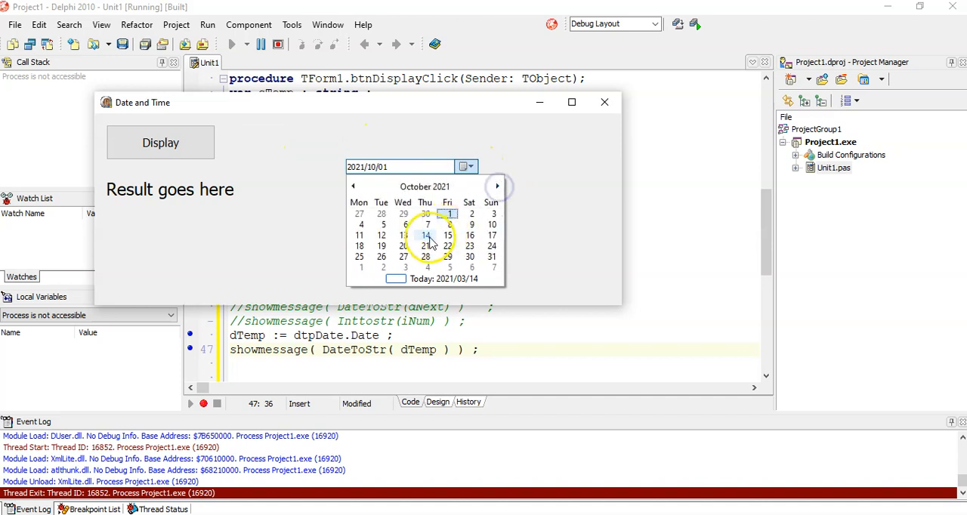
click(493, 257)
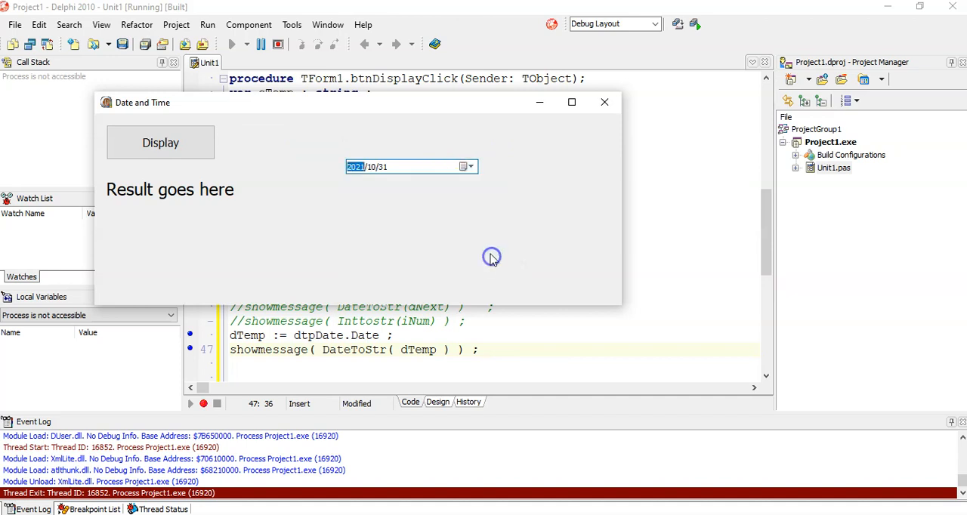
mouse_move(160, 142)
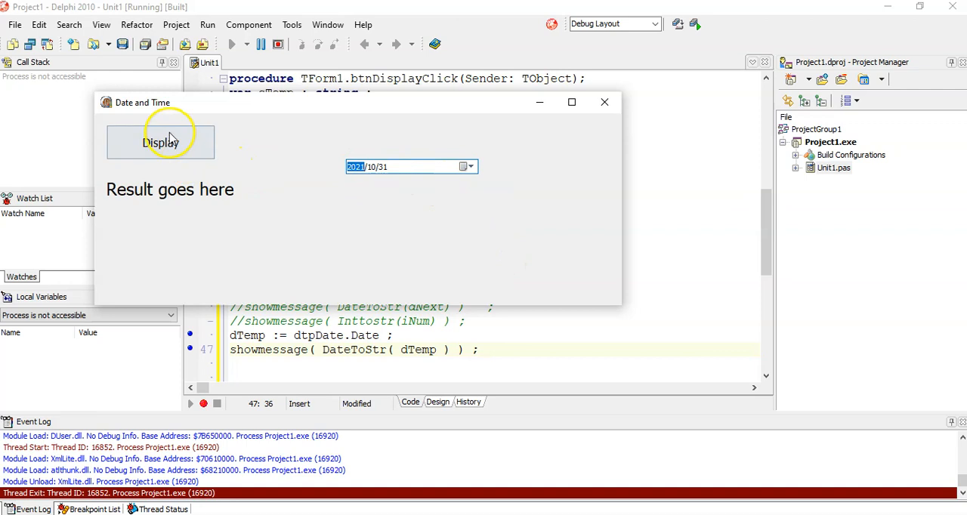
click(160, 142)
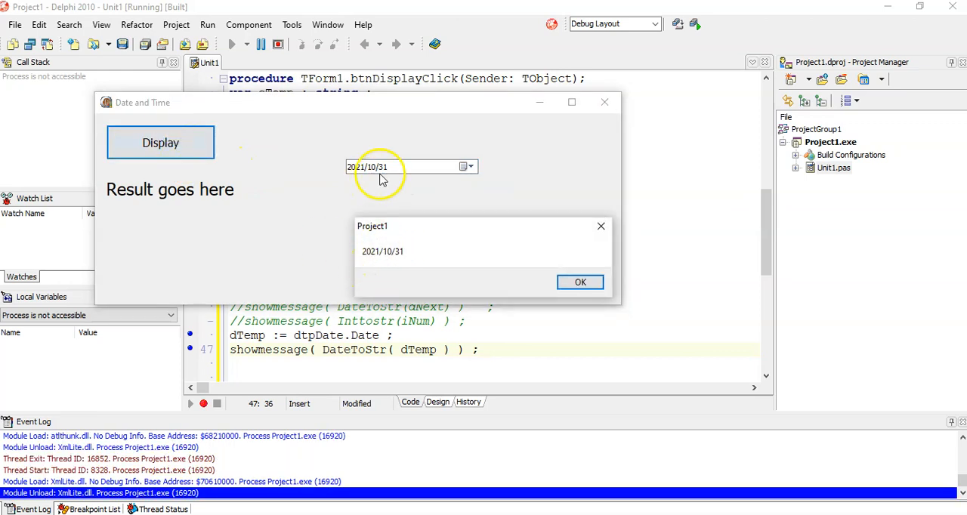
mouse_move(580, 281)
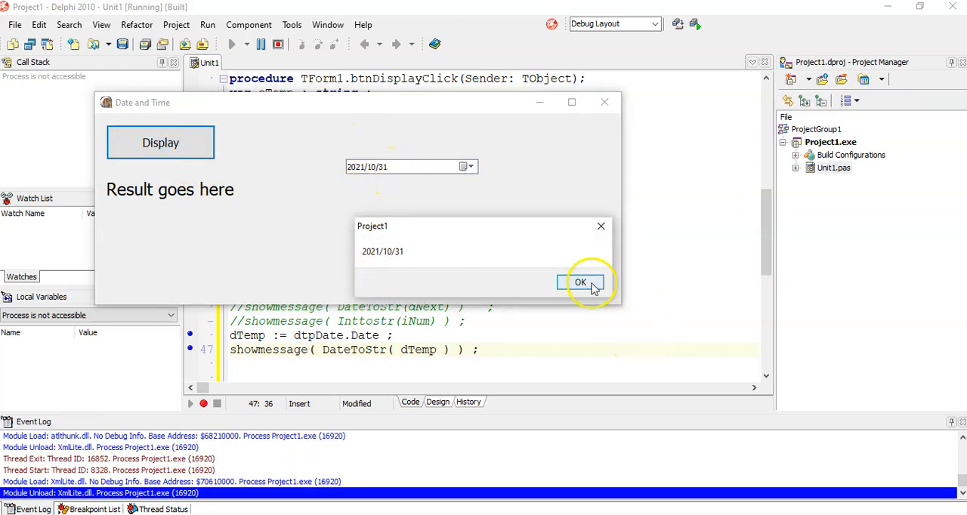
click(580, 281)
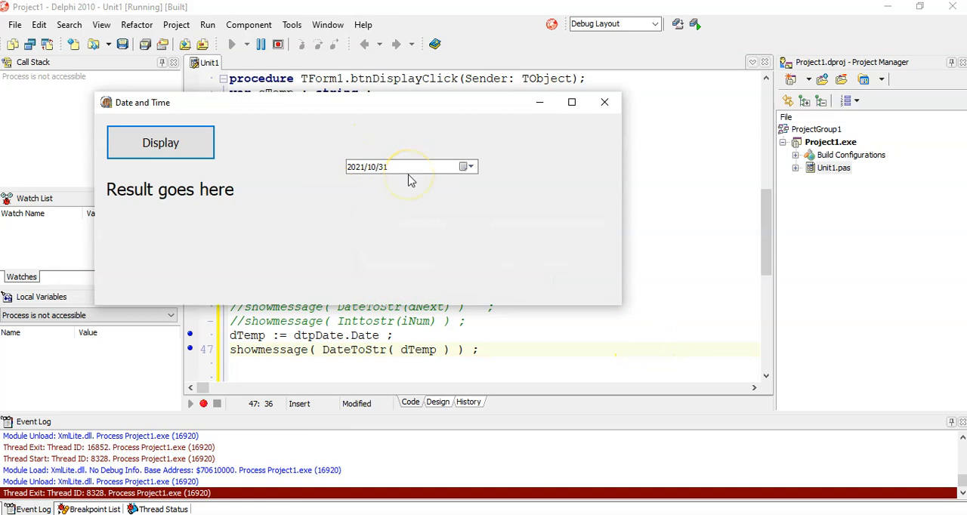
mouse_move(605, 102)
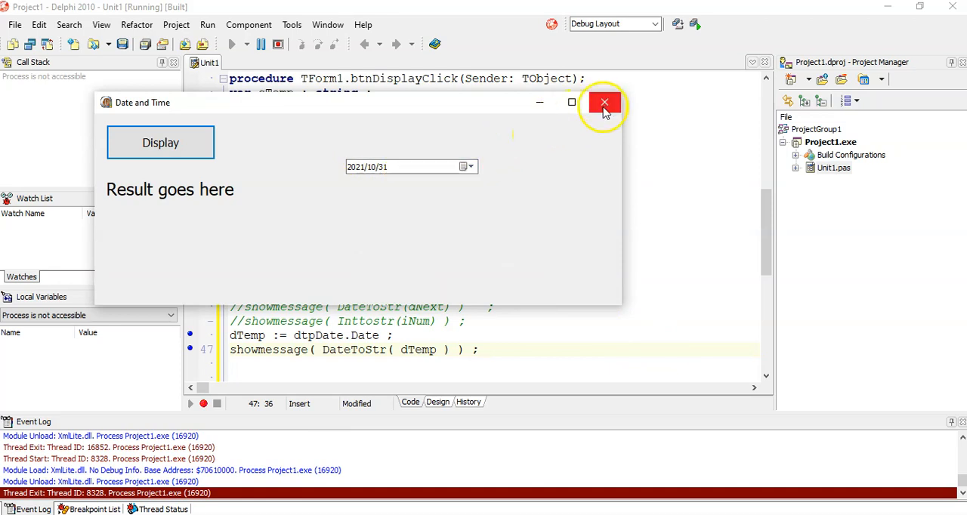
click(604, 103)
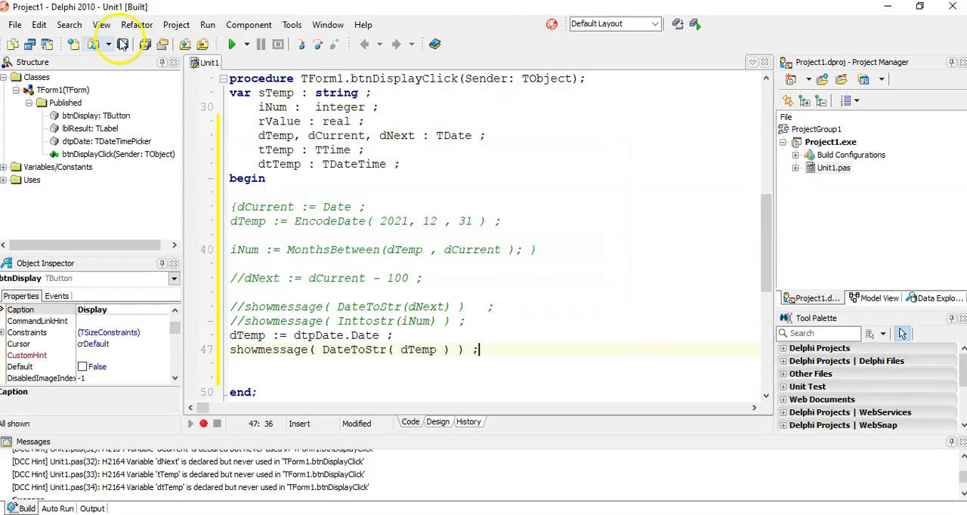
Back in the designer, select dtpDate and toggle its DateFormat between long and short.
click(438, 421)
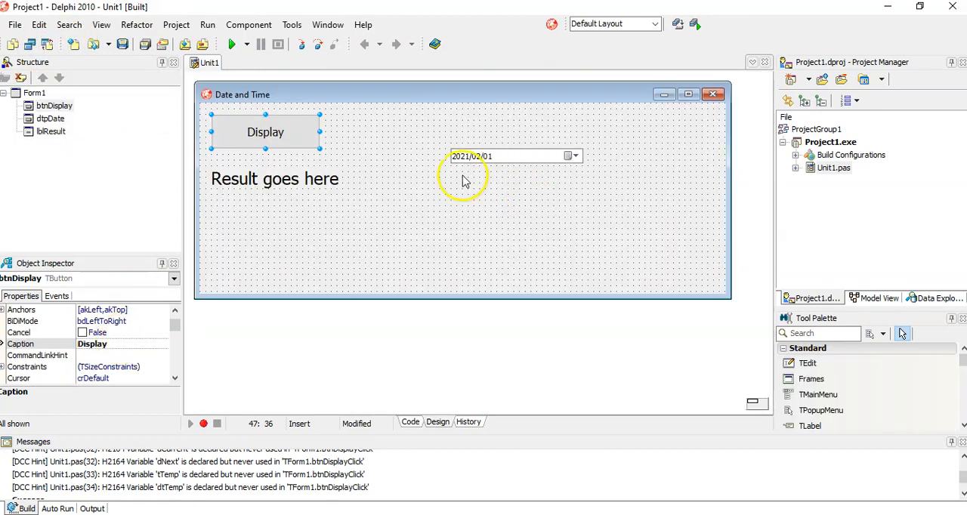
click(502, 156)
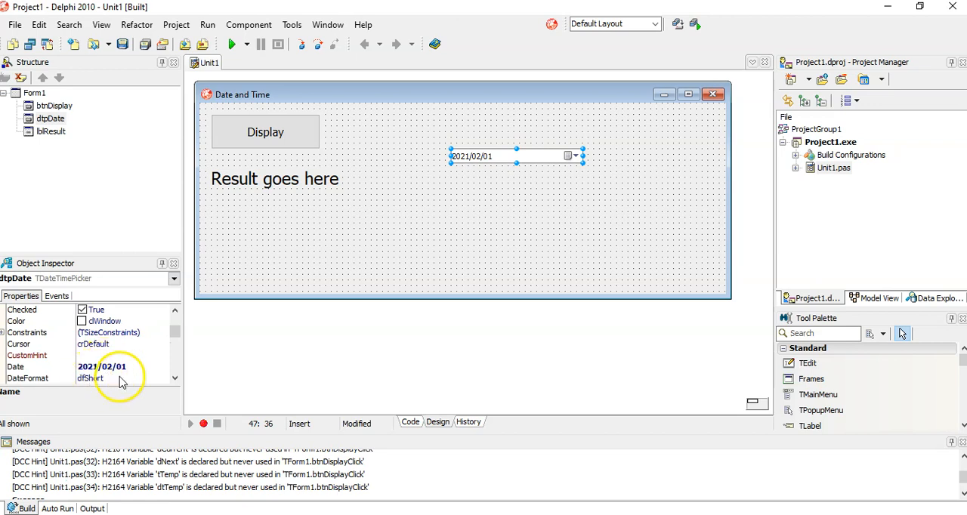
click(163, 378)
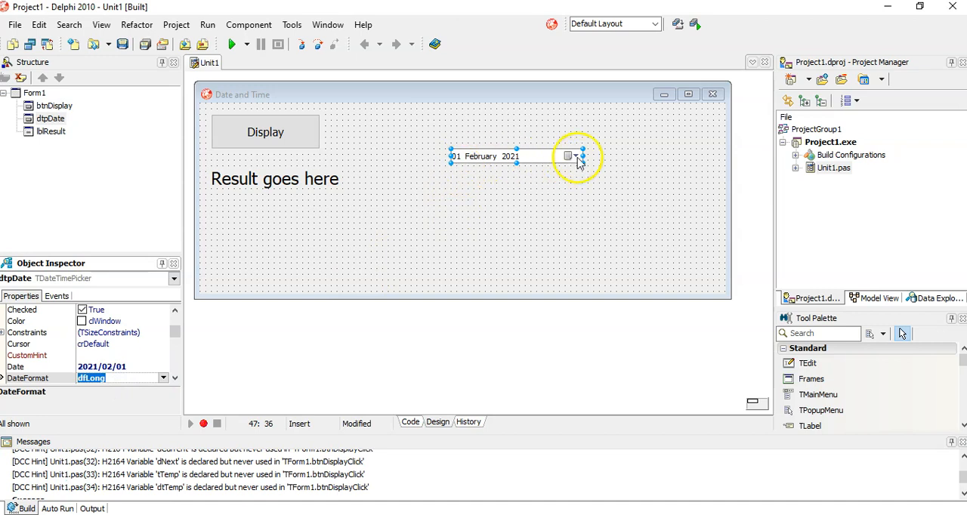
click(163, 378)
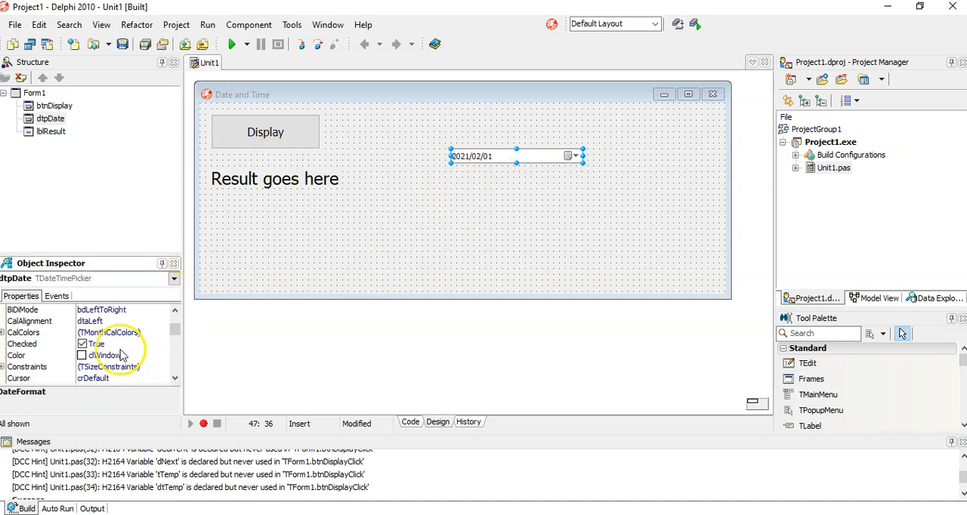
Scroll the Object Inspector down to review dtpDate's properties toward Kind.
scroll(up, 3)
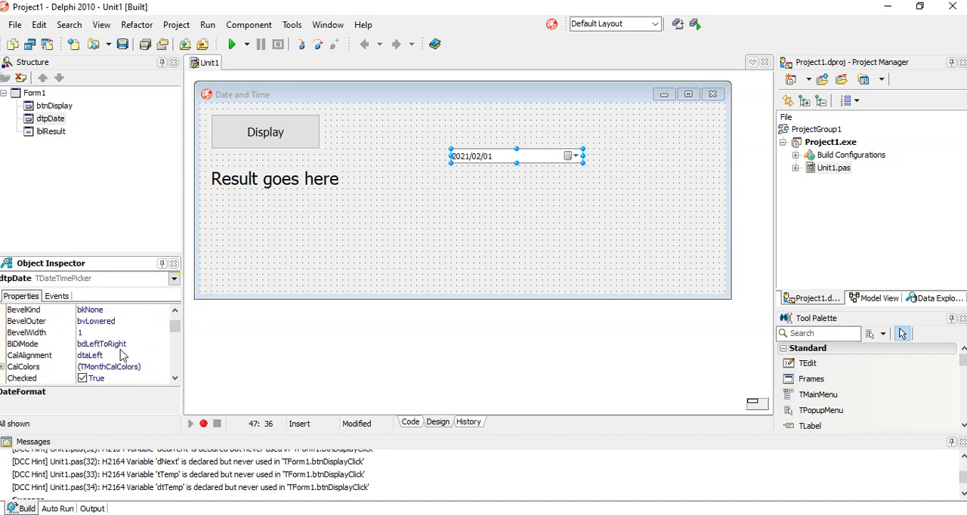
scroll(down, 3)
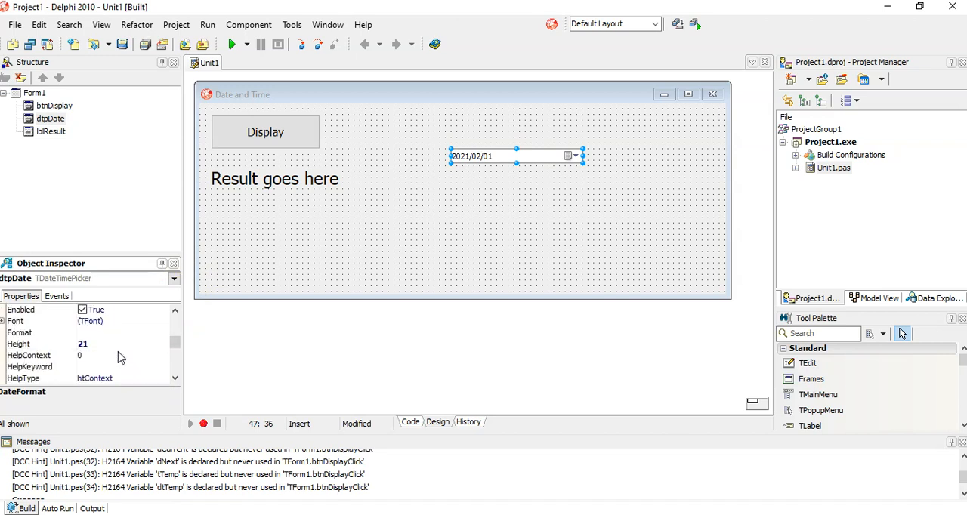
scroll(down, 3)
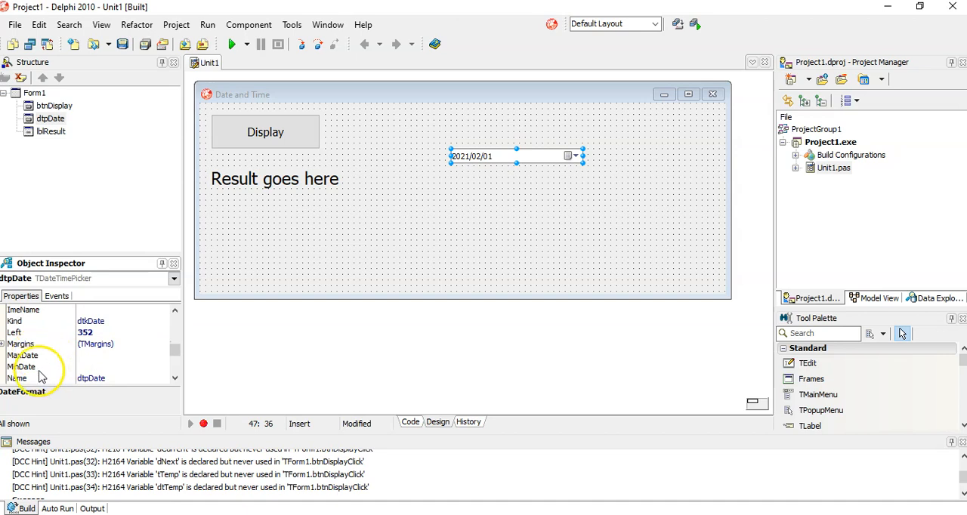
mouse_move(103, 360)
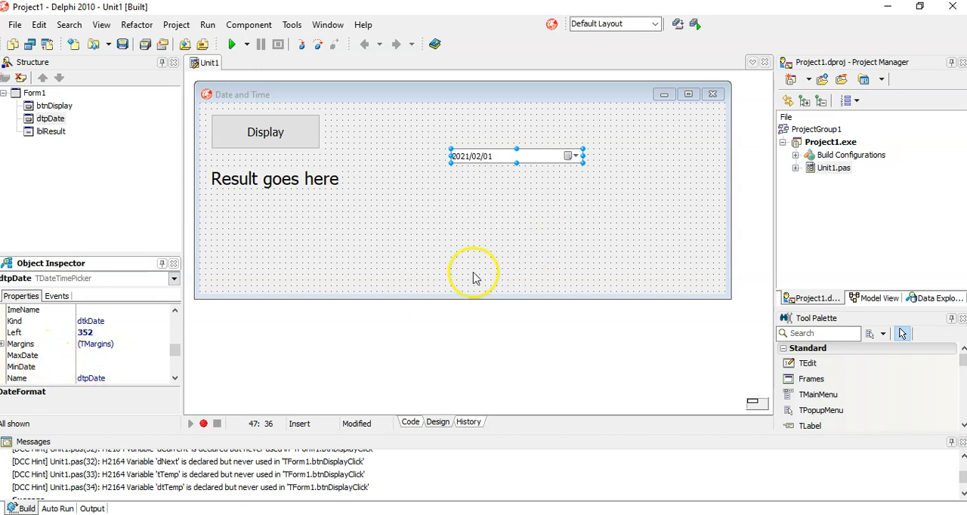
mouse_move(178, 296)
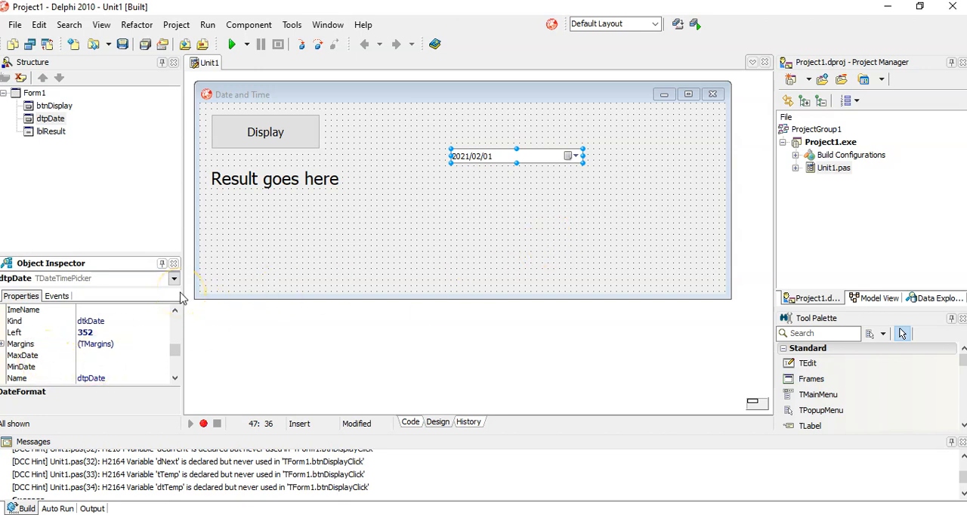
mouse_move(134, 369)
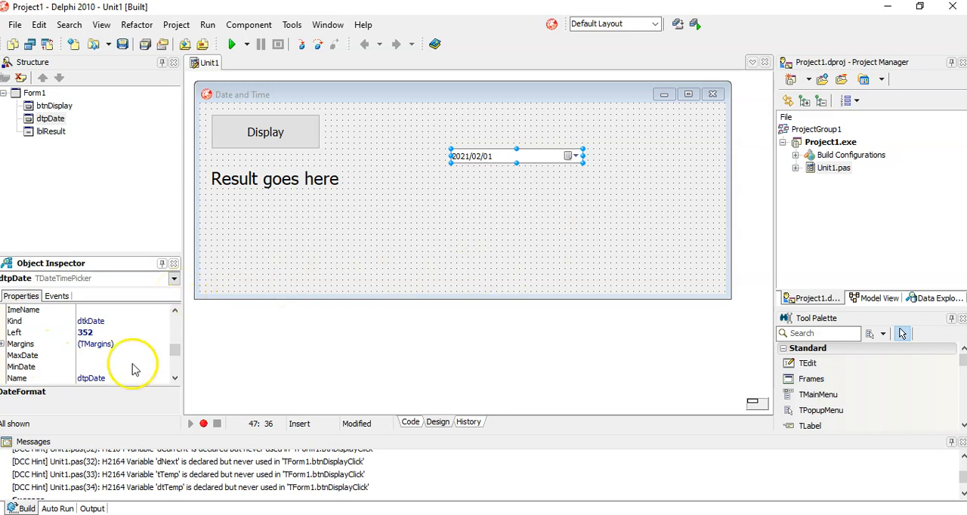
scroll(down, 3)
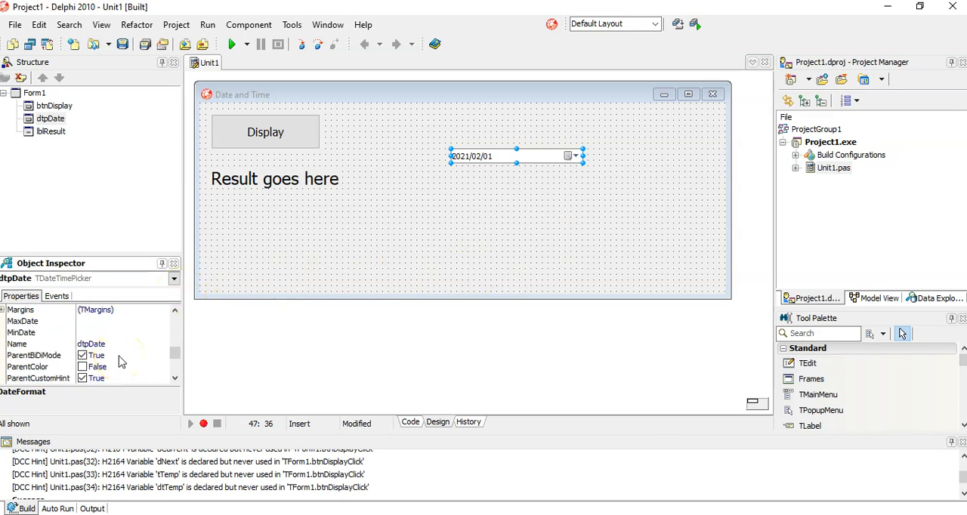
scroll(down, 3)
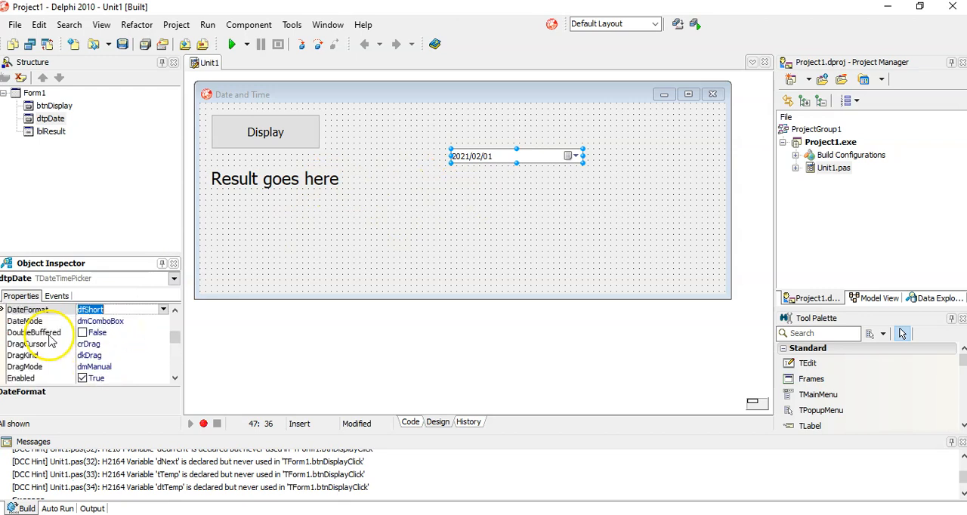
scroll(down, 3)
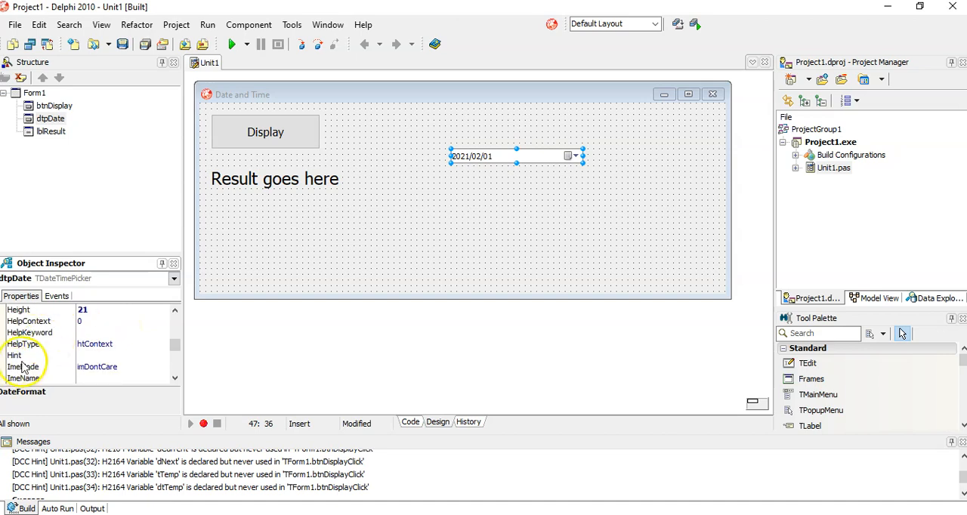
scroll(down, 3)
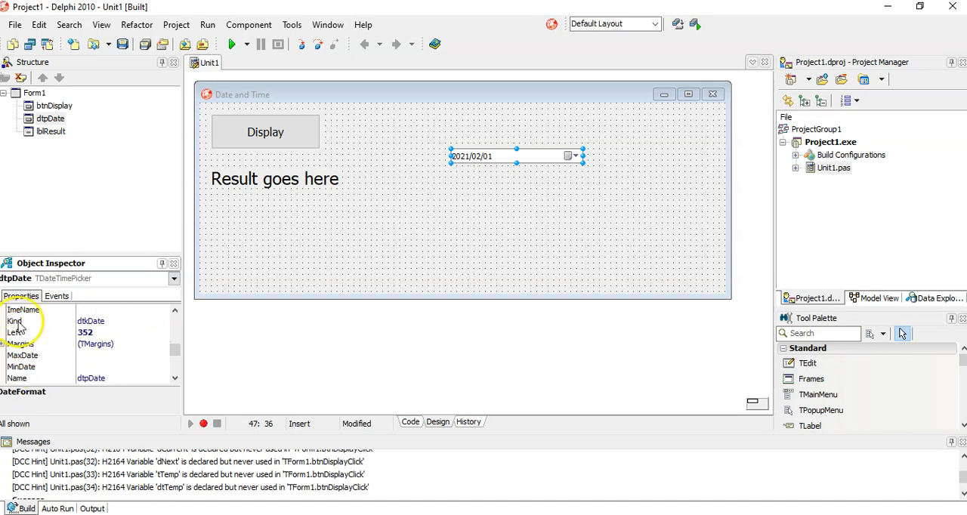
Set dtpDate's Kind to dtkTime so it shows 10:04:38 AM, then select the Display button.
click(17, 321)
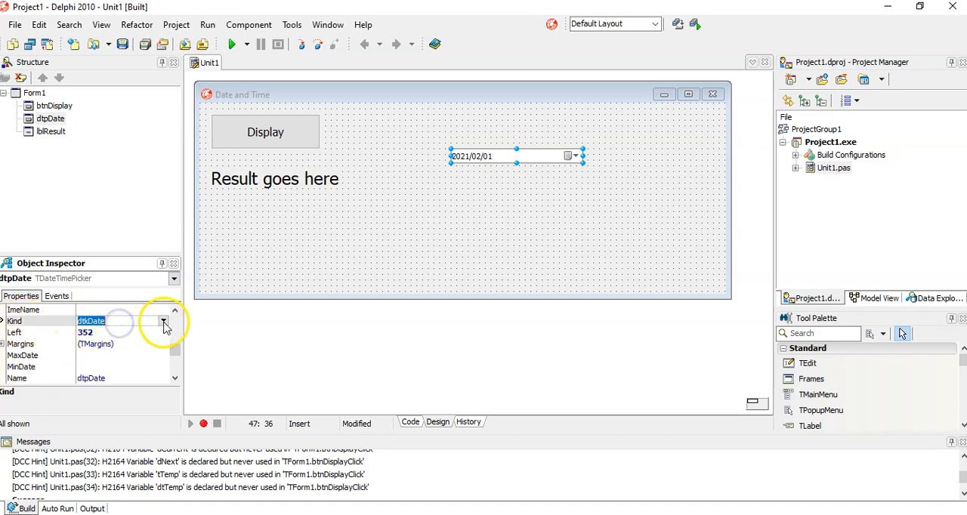
click(163, 321)
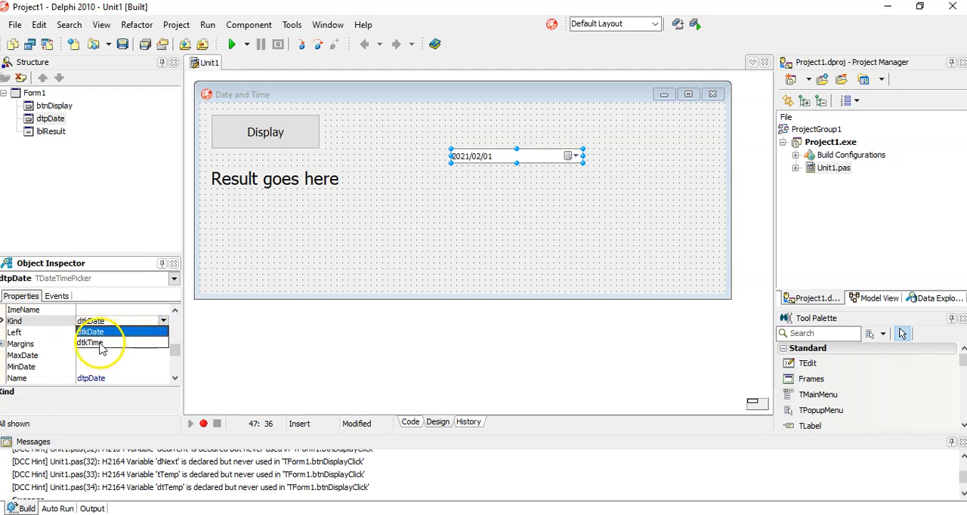
click(91, 341)
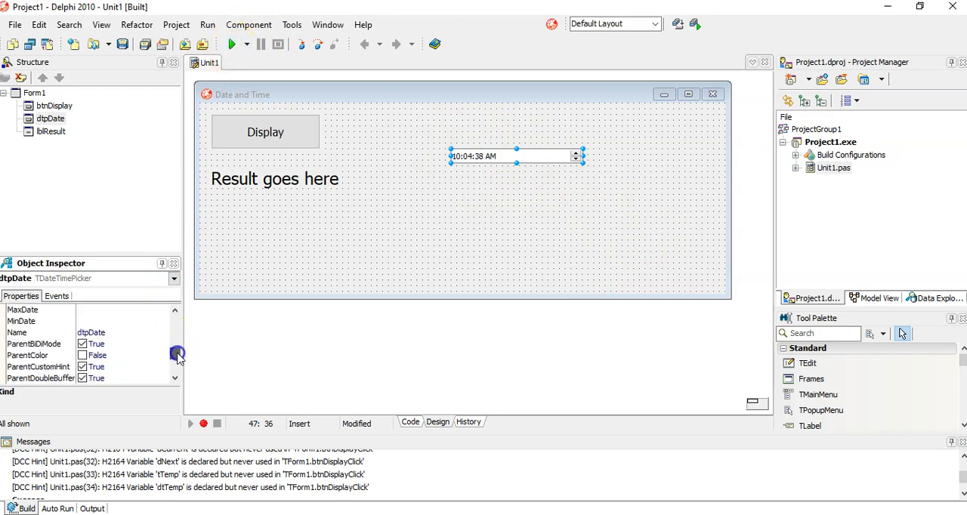
scroll(down, 3)
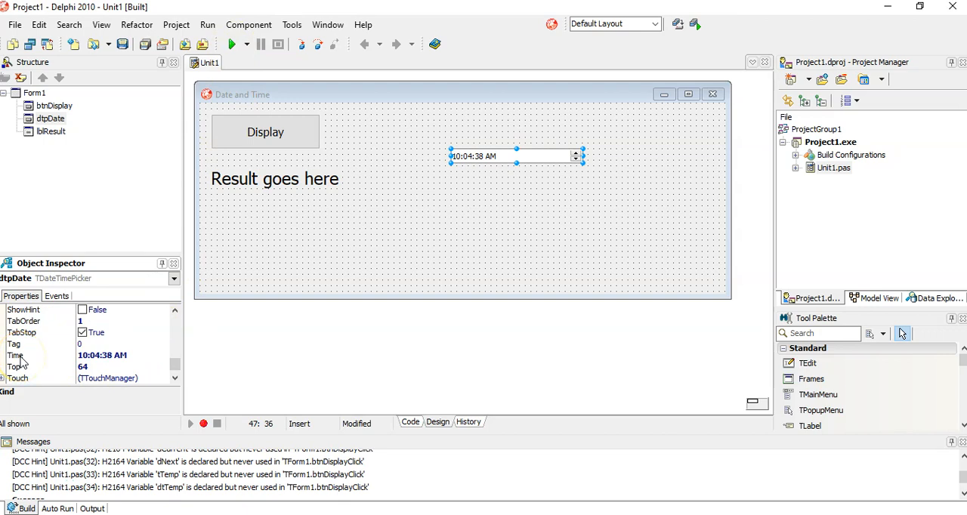
mouse_move(429, 194)
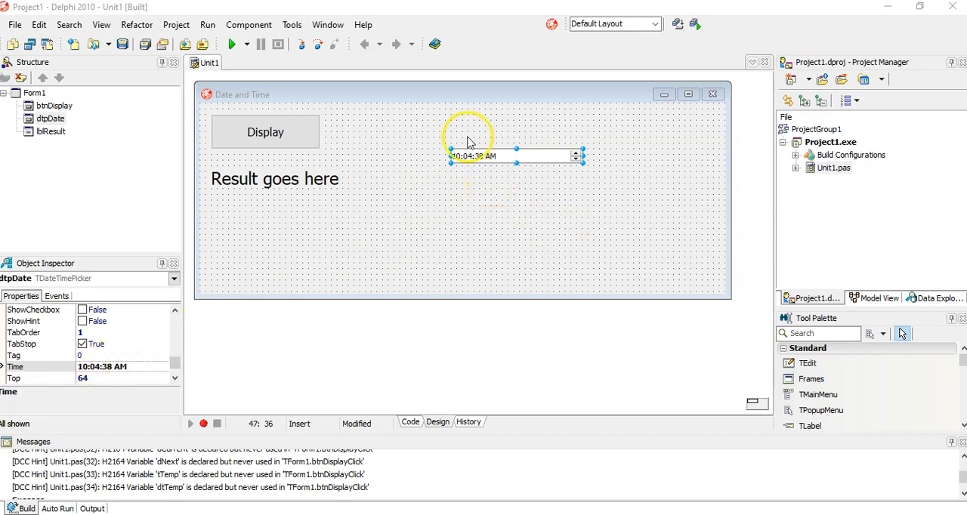
click(275, 139)
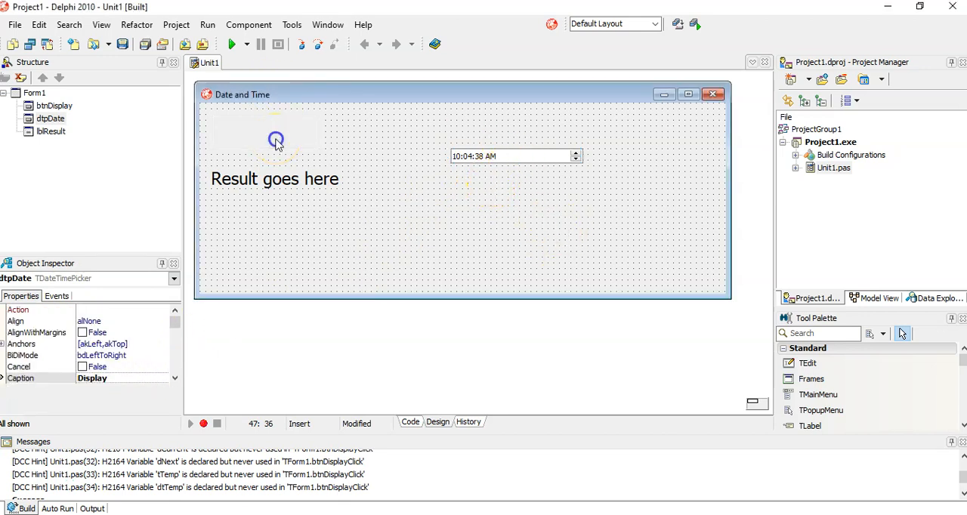
In btnDisplayClick add tTemp := dtpDate.Time; and head to the DateToStr call to make it TimeToStr.
click(411, 422)
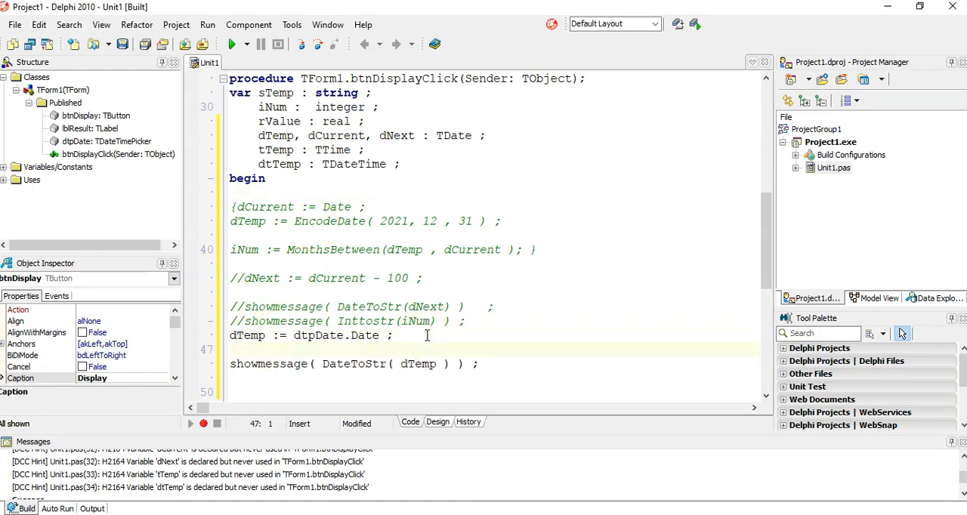
text(tTe)
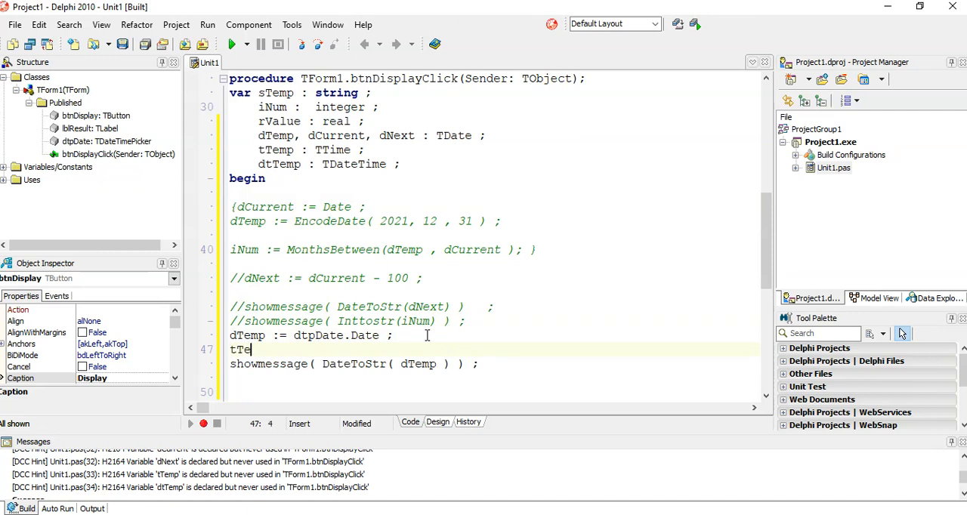
text(mp :=)
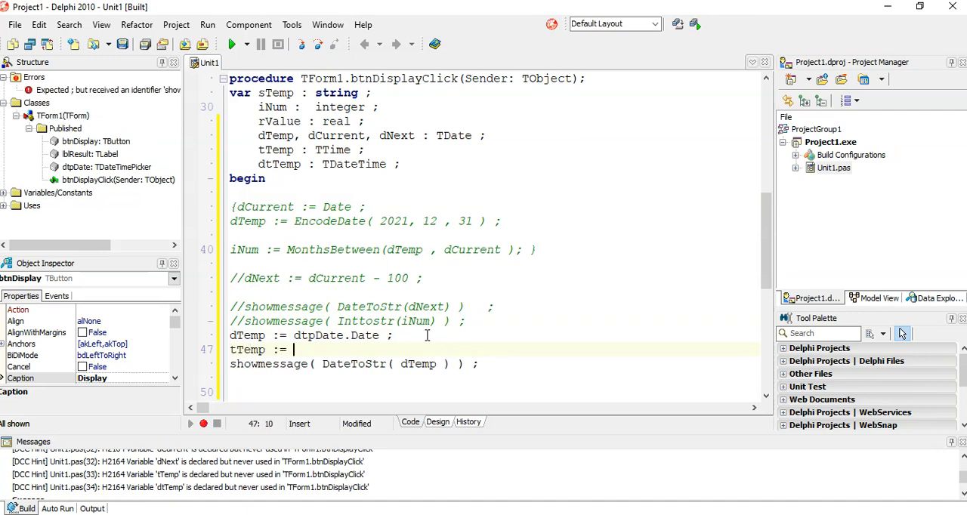
text(dtp)
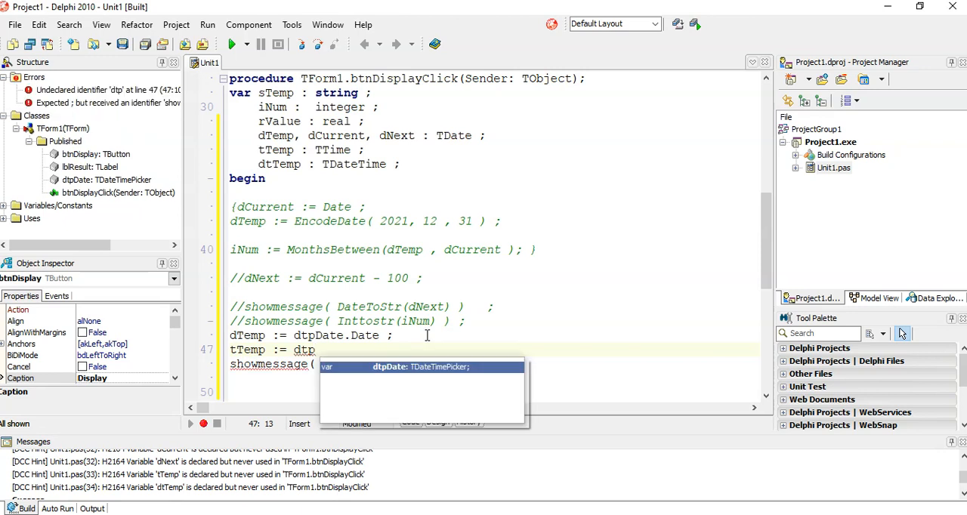
text(Date.Time ;)
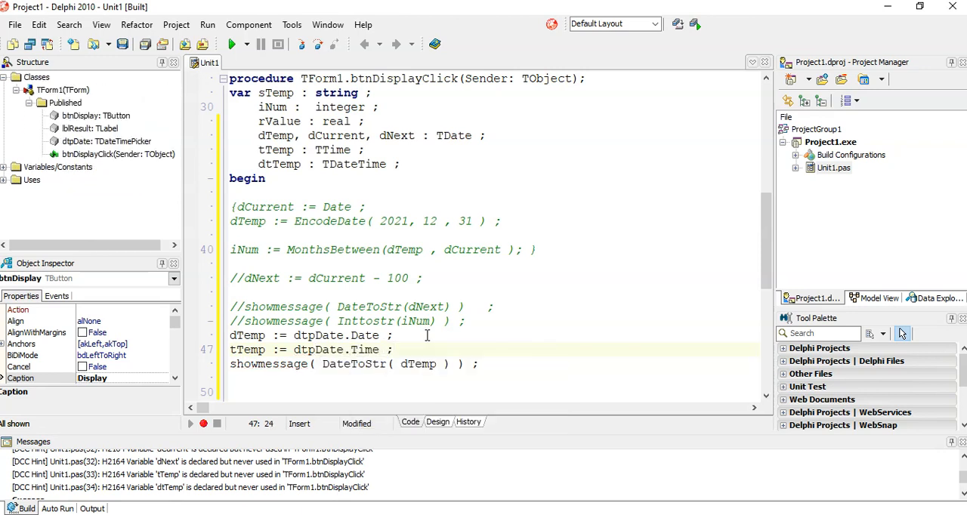
click(354, 365)
text(Tim)
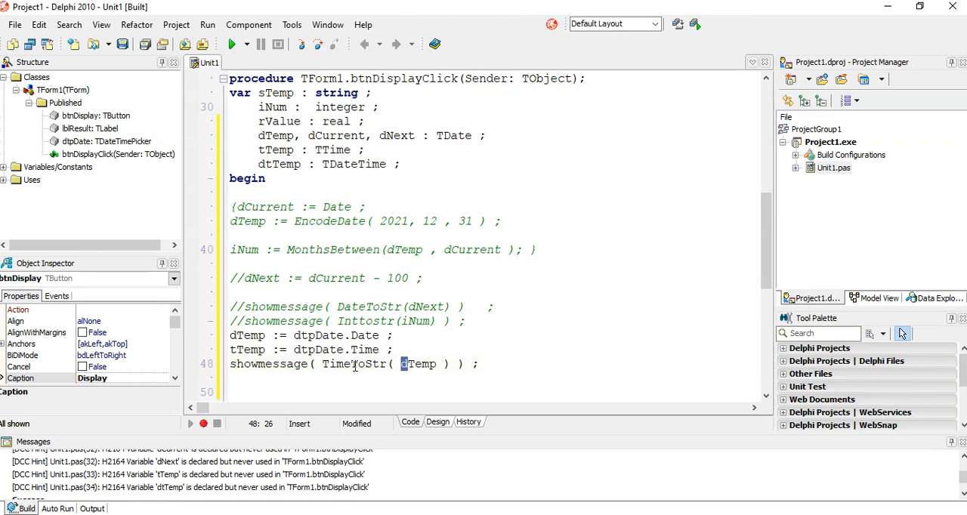
Run the app and confirm Display reports the time 10:04:38 AM.
click(229, 44)
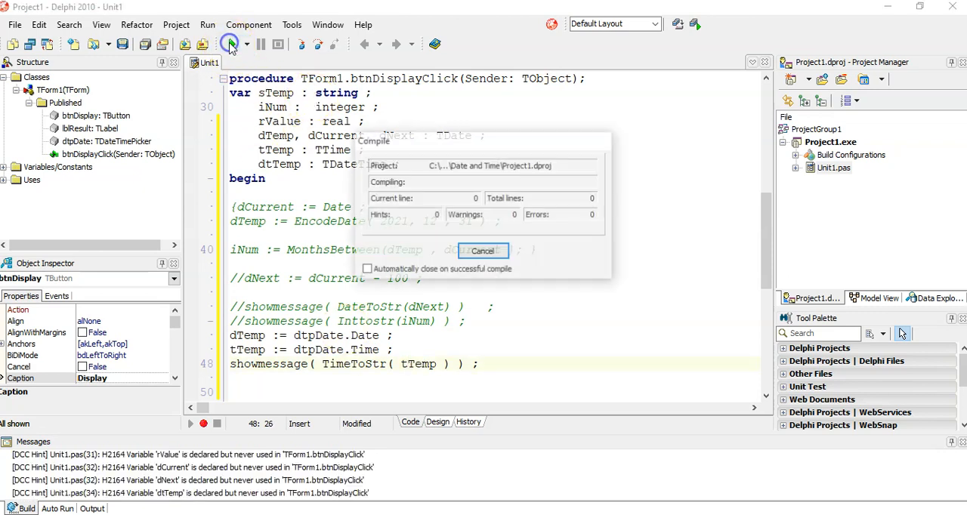
click(230, 44)
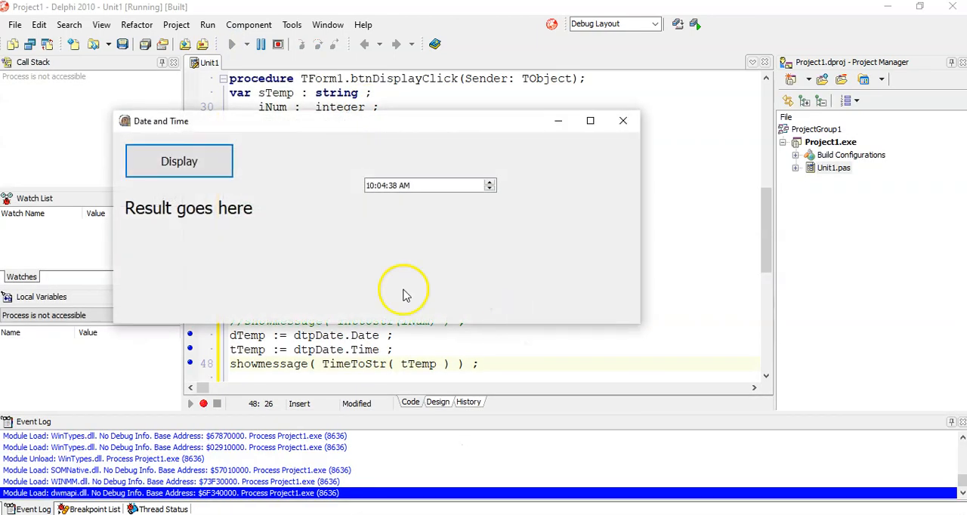
click(178, 160)
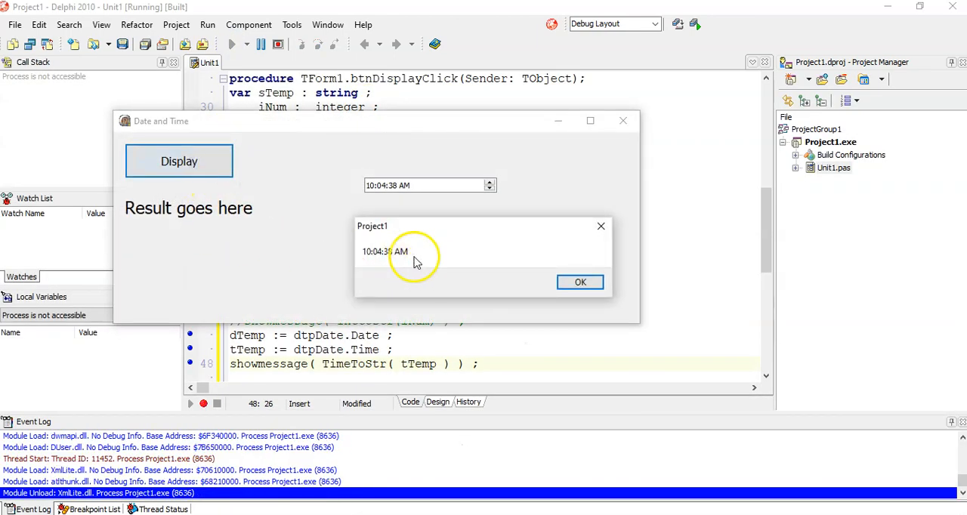
click(580, 281)
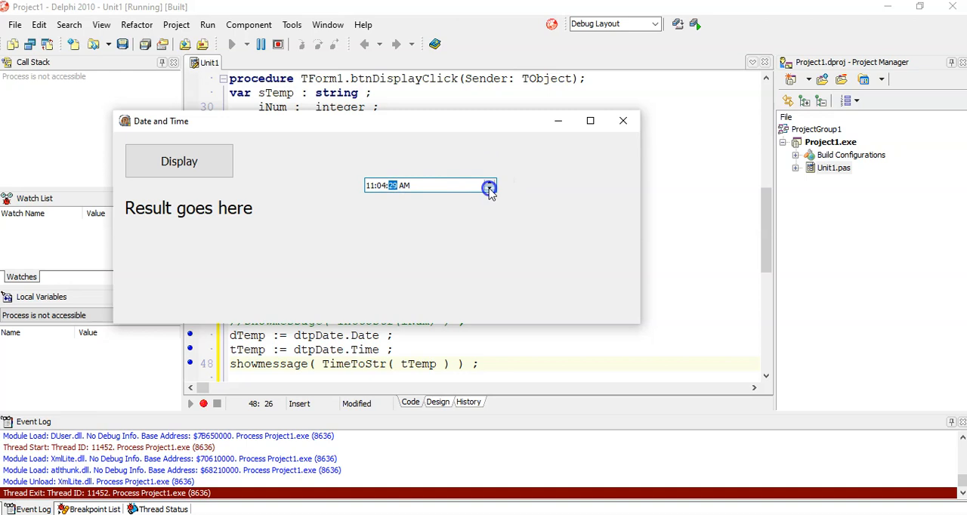
Lower the hour with the up-down arrows and confirm Display reports 07:04:28 AM.
click(489, 181)
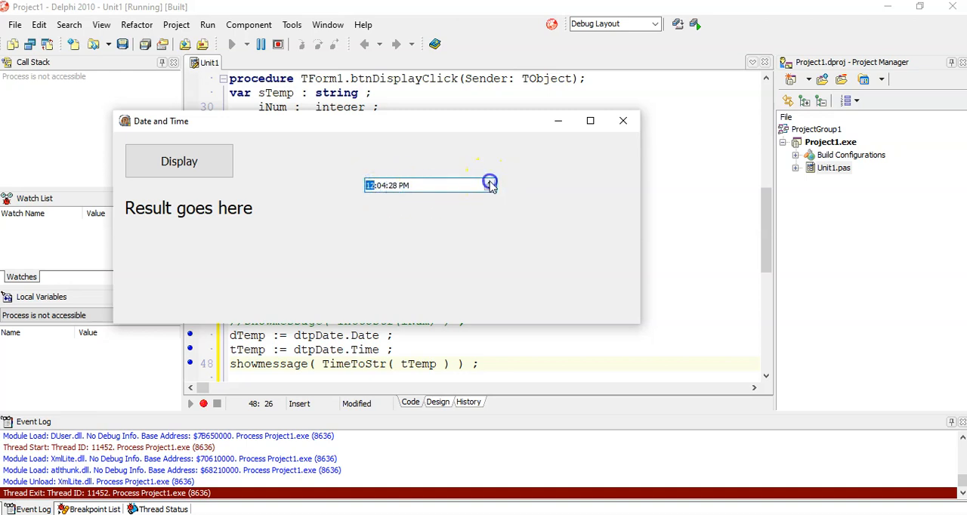
click(490, 189)
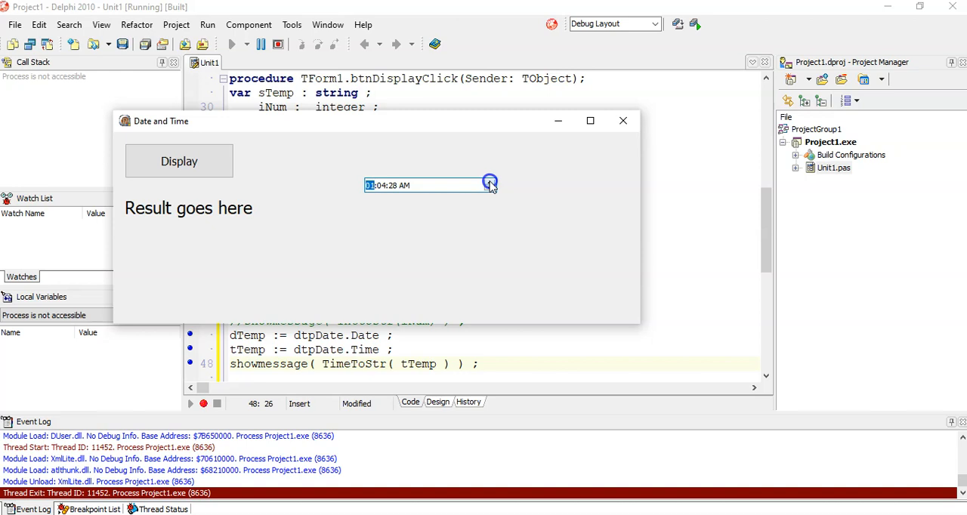
mouse_move(197, 173)
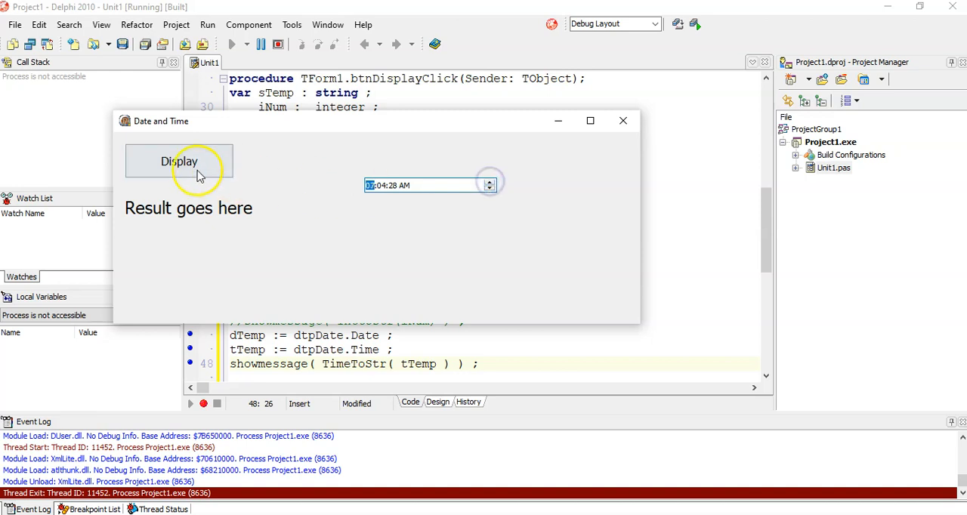
click(178, 160)
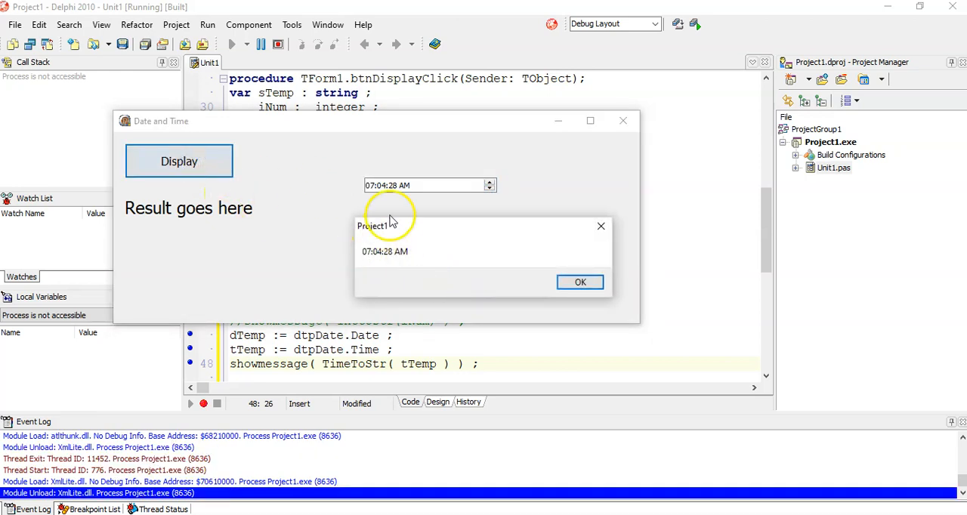
click(580, 281)
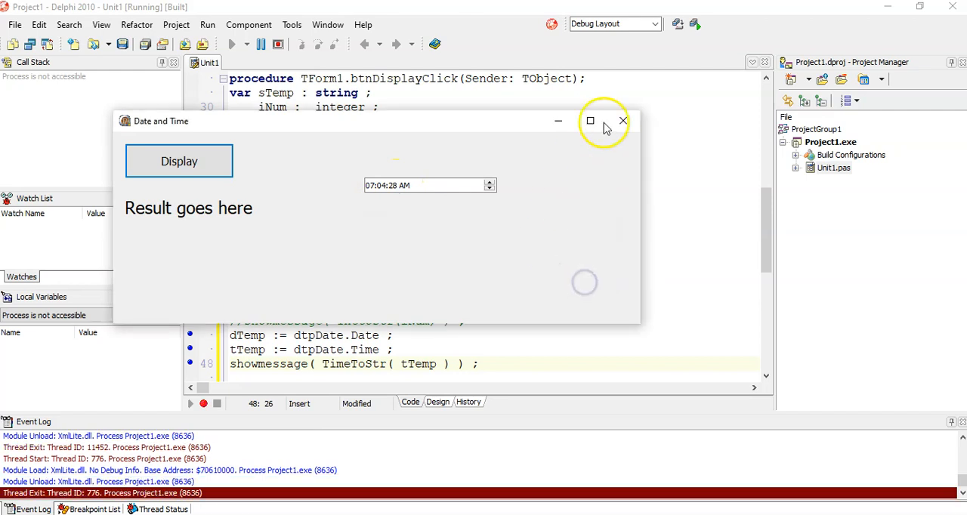
mouse_move(623, 121)
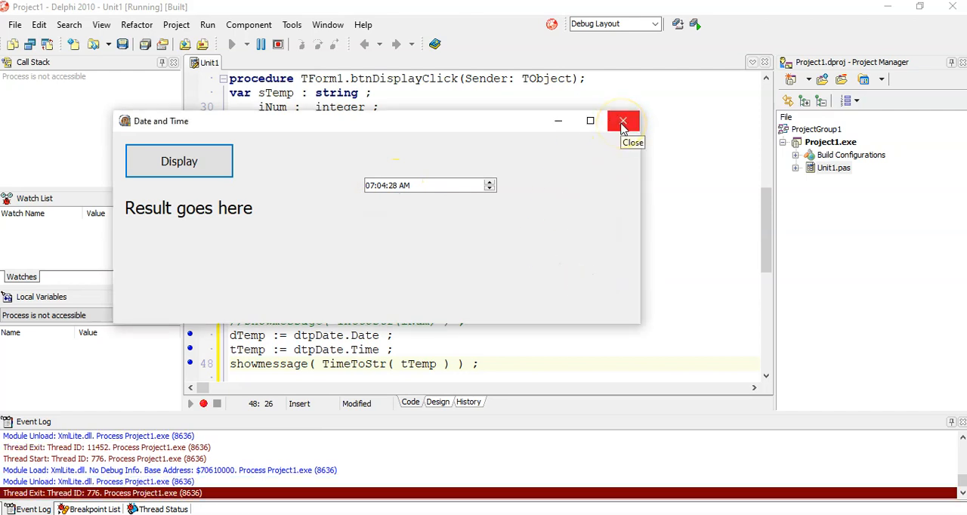
Close the running app, return to the designer and select dtpDate.
click(623, 121)
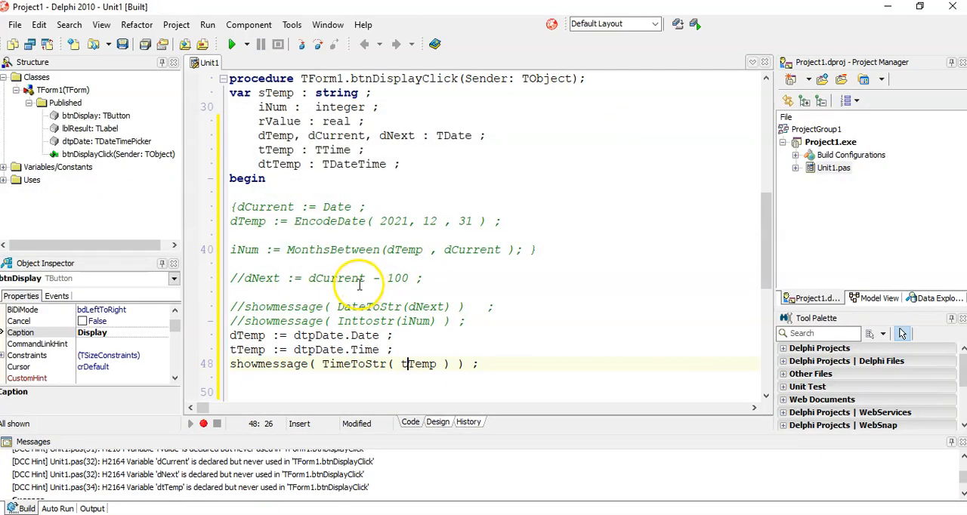
mouse_move(212, 166)
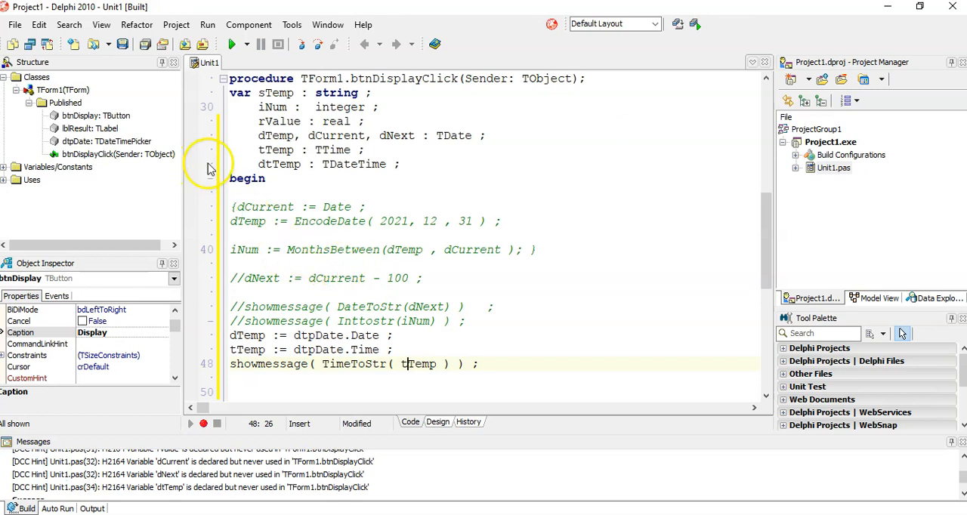
click(439, 421)
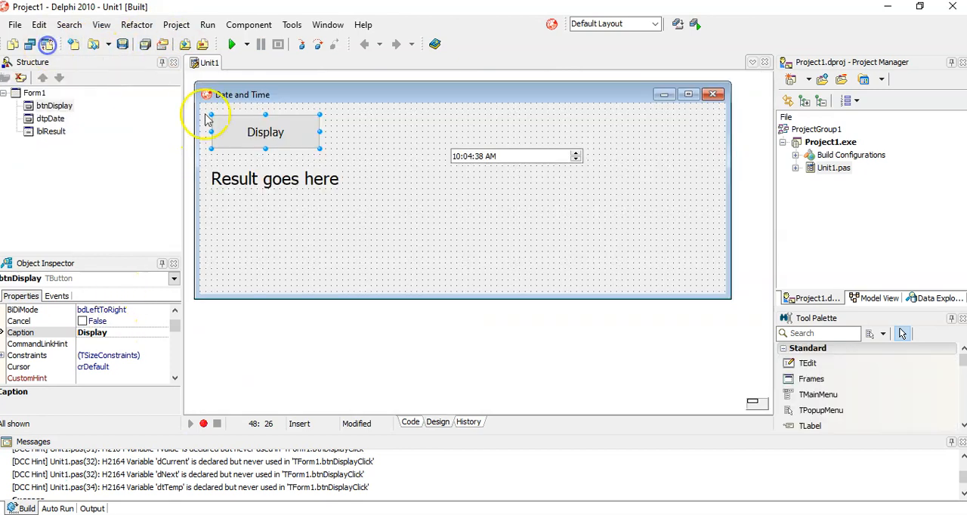
click(514, 156)
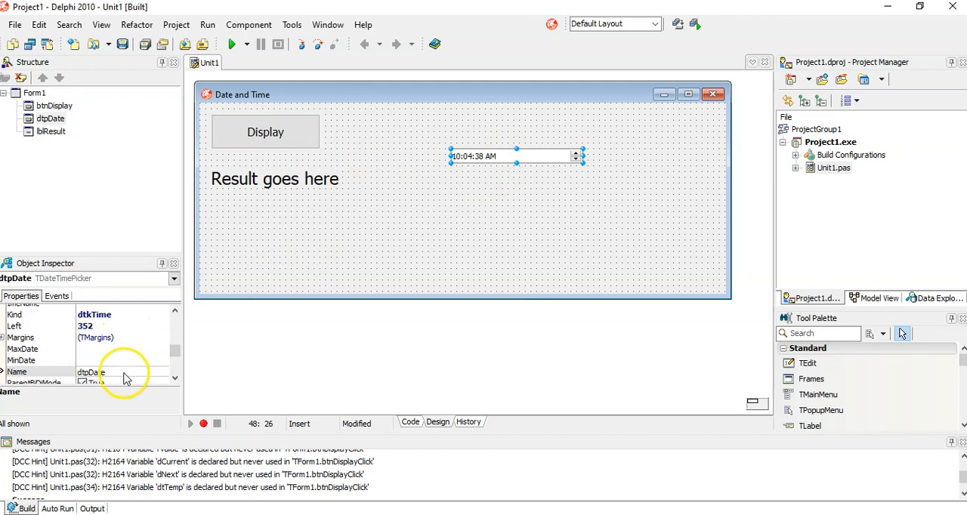
scroll(down, 3)
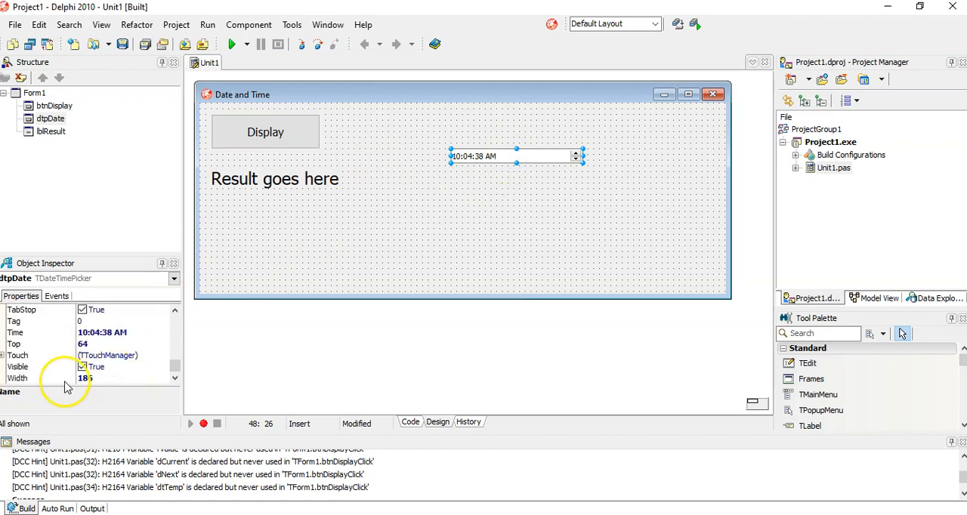
scroll(up, 3)
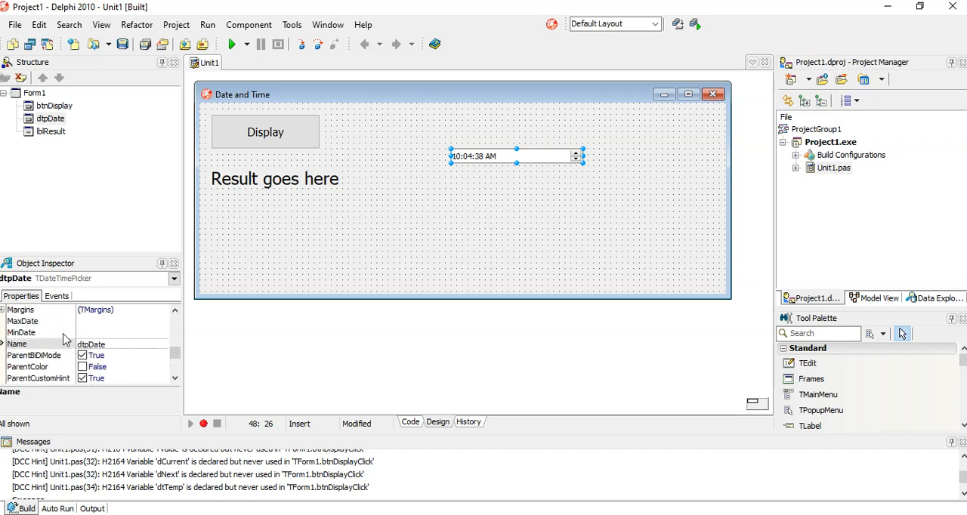
scroll(up, 3)
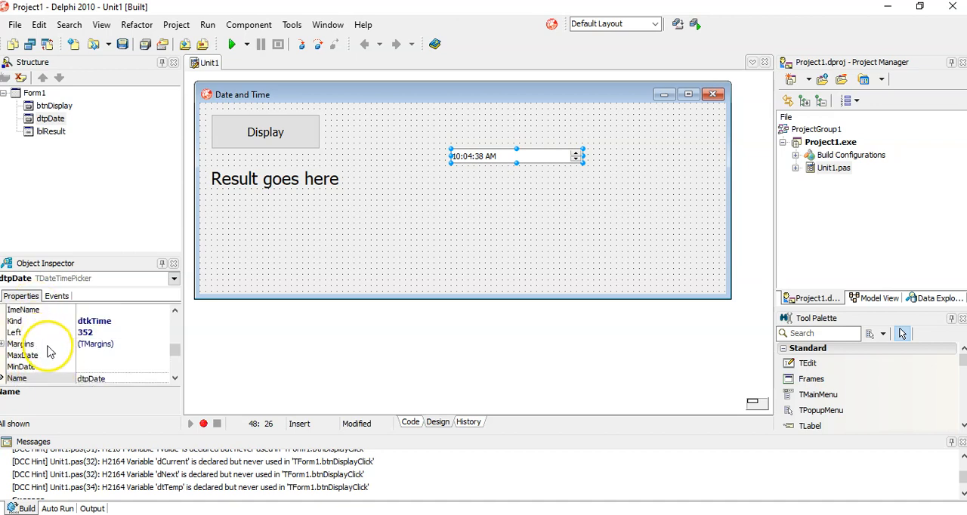
mouse_move(123, 331)
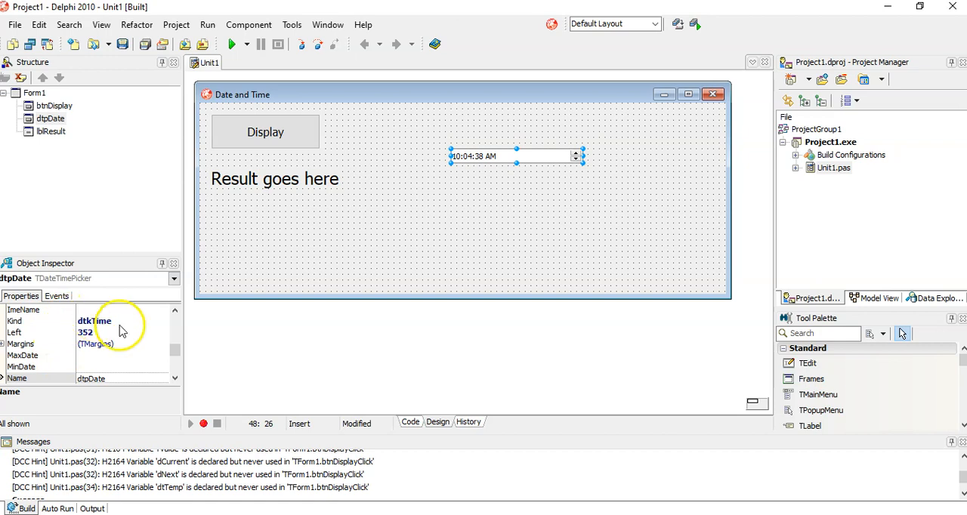
mouse_move(154, 326)
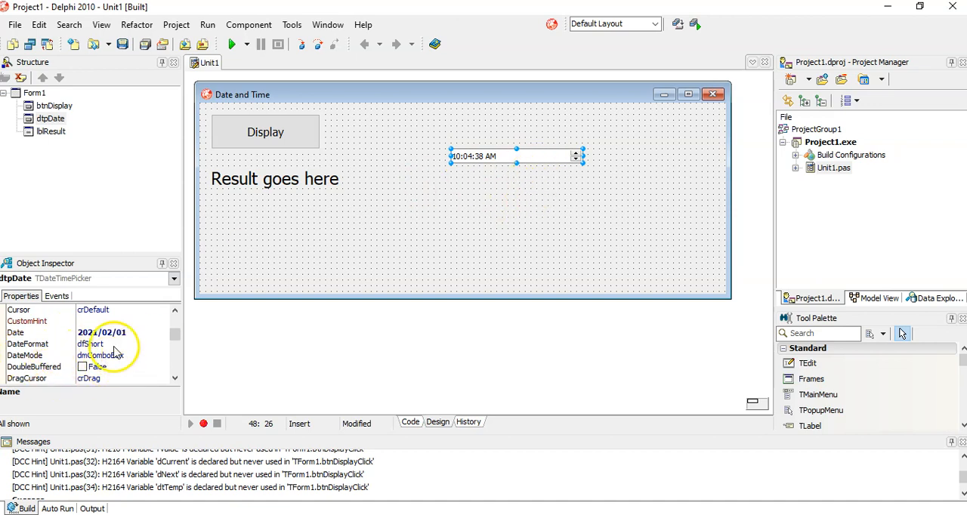
Set dtpDate's Kind back to dtkDate so it shows 2021/02/01.
scroll(down, 3)
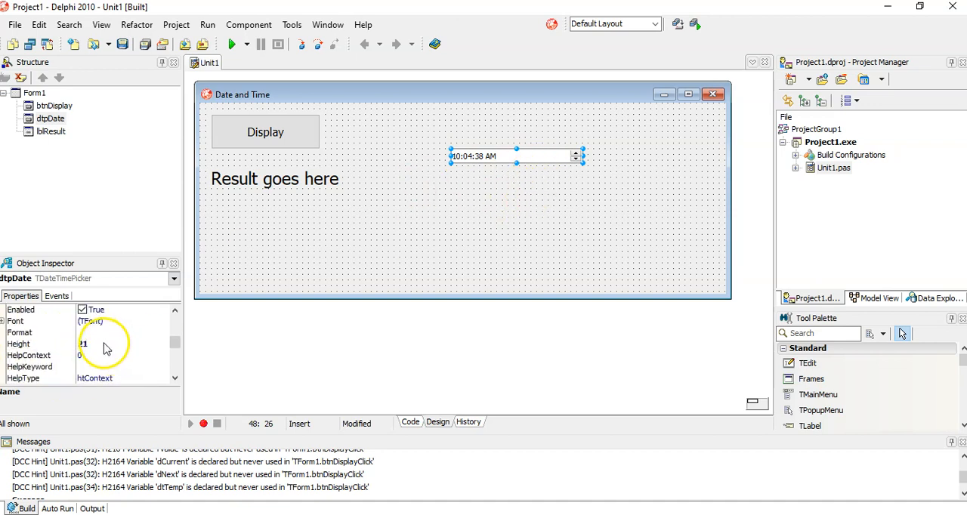
scroll(down, 3)
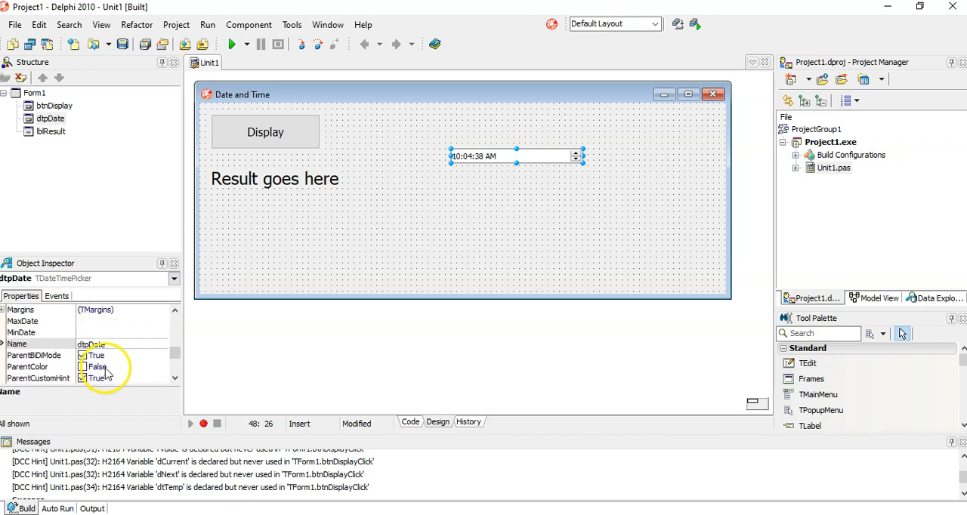
scroll(up, 3)
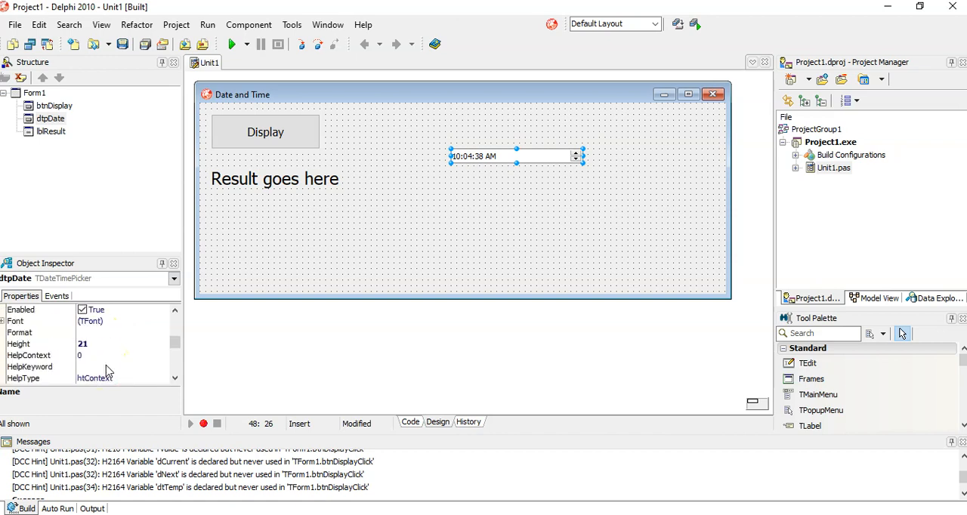
click(164, 355)
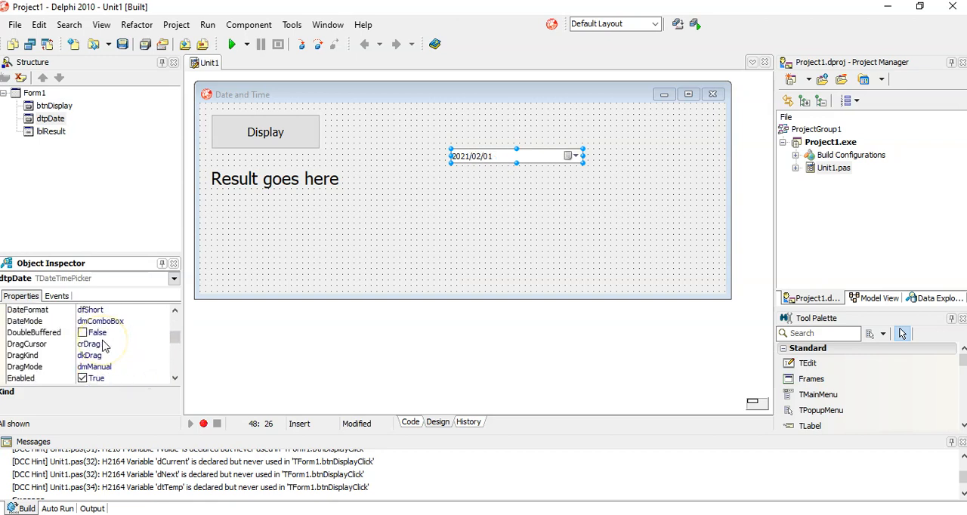
Set dtpDate's DateMode to dmUpDown and run the project.
scroll(up, 3)
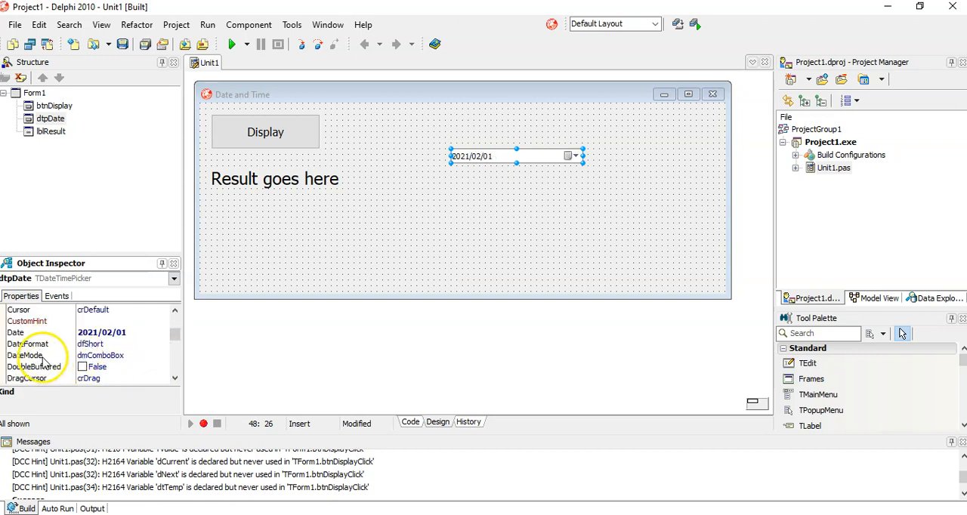
click(30, 355)
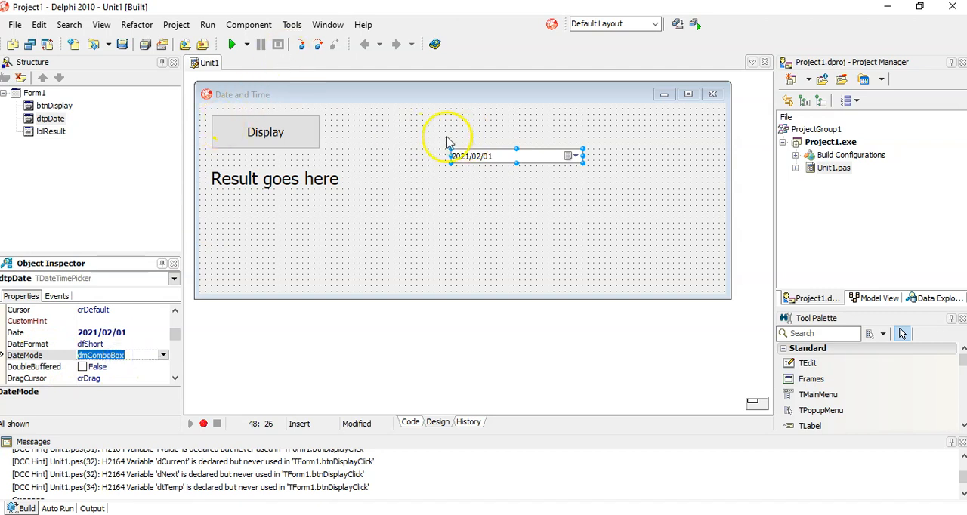
mouse_move(348, 280)
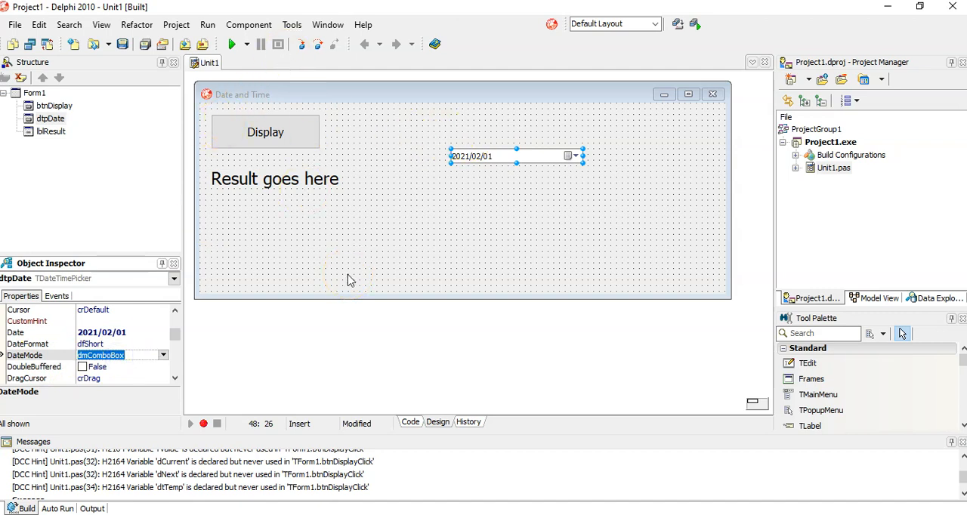
mouse_move(148, 317)
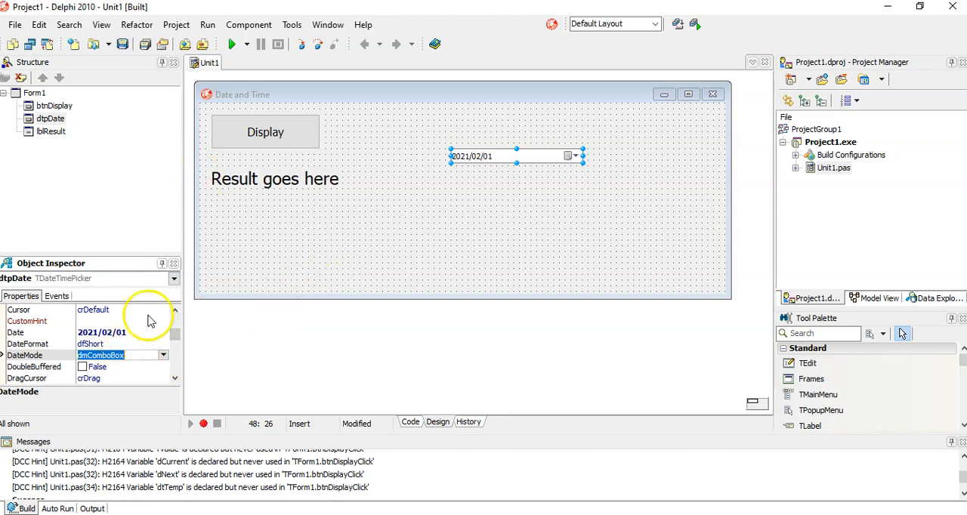
mouse_move(426, 264)
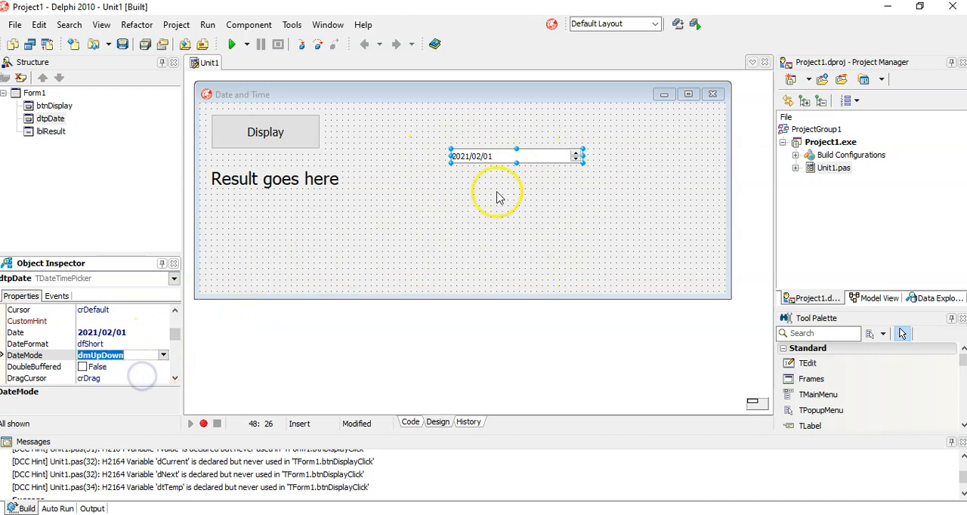
click(236, 44)
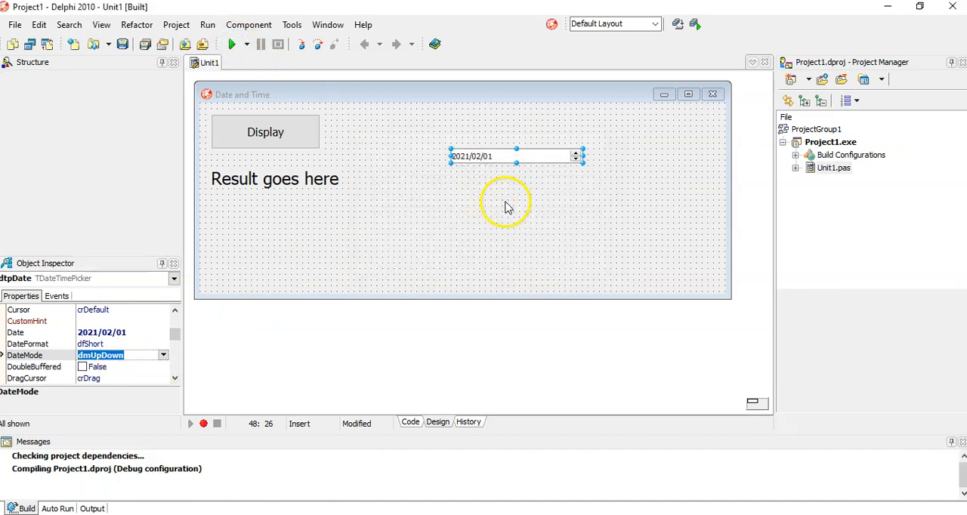
Try the date parts of the running up-down picker, then close the application window.
click(236, 44)
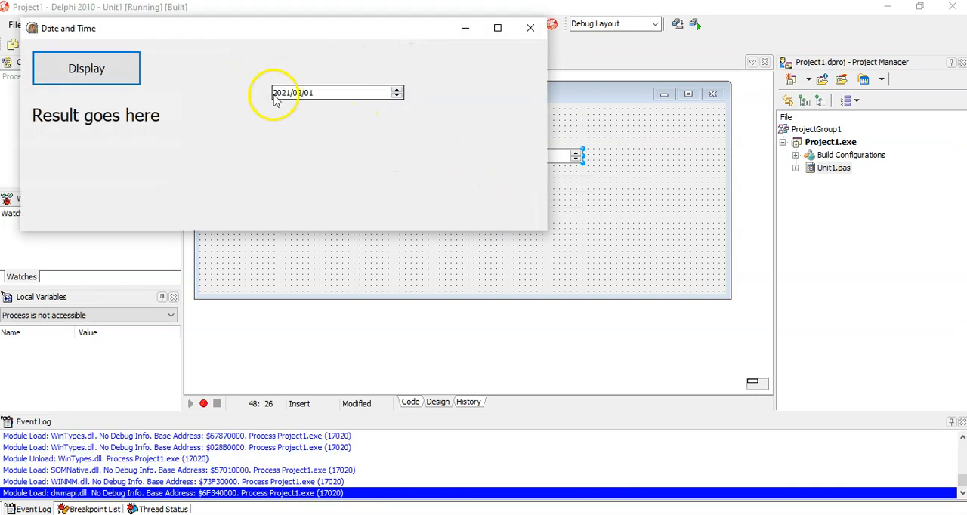
click(297, 92)
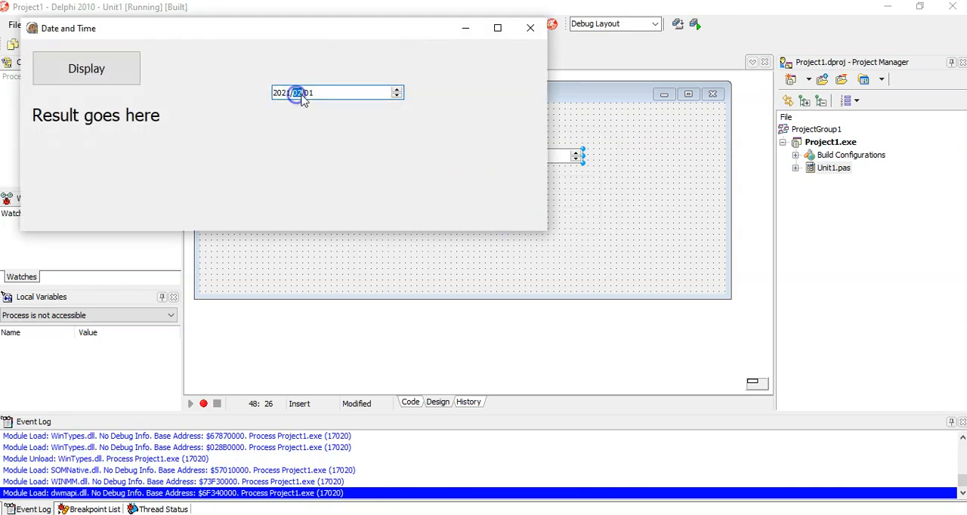
click(396, 90)
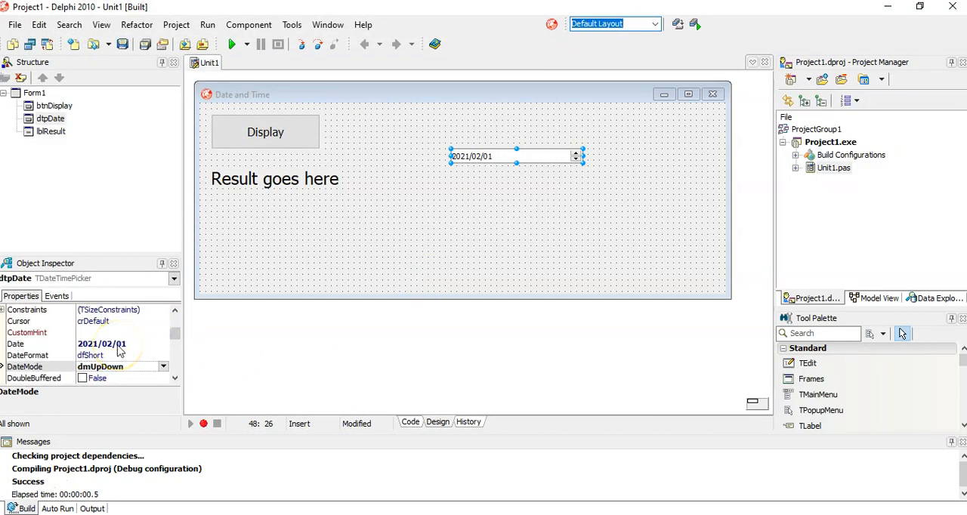
scroll(up, 3)
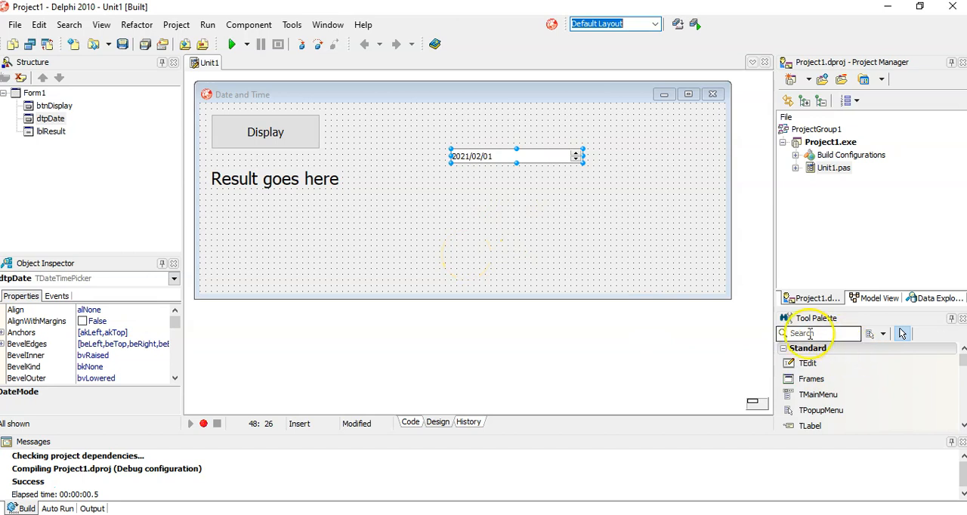
mouse_move(476, 239)
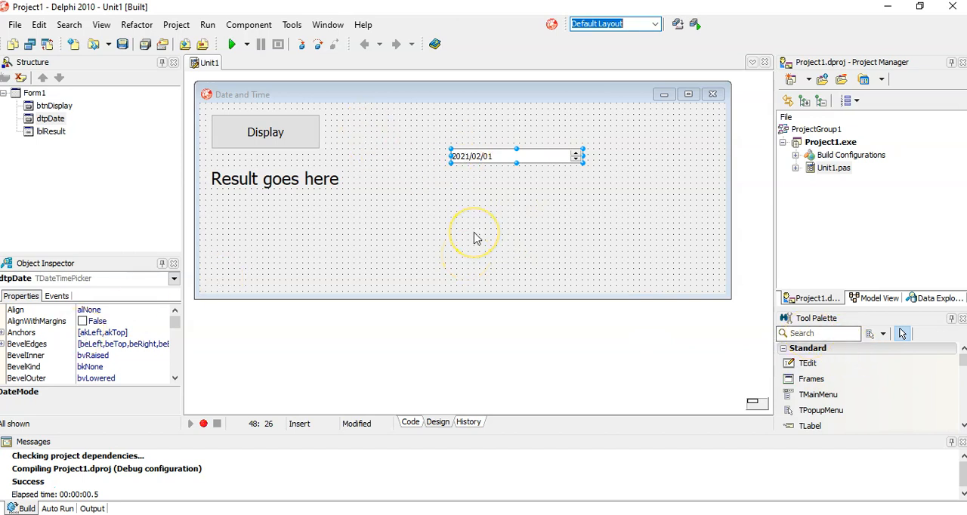
mouse_move(477, 238)
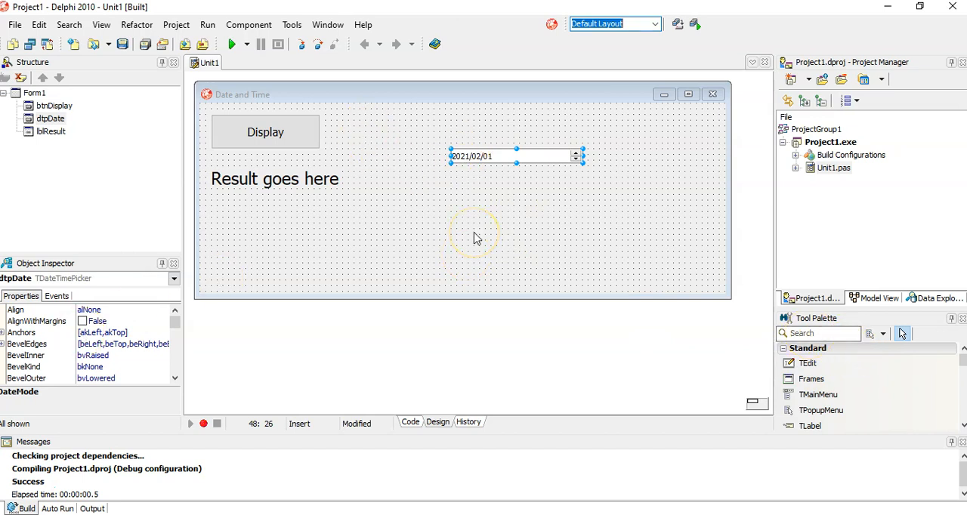